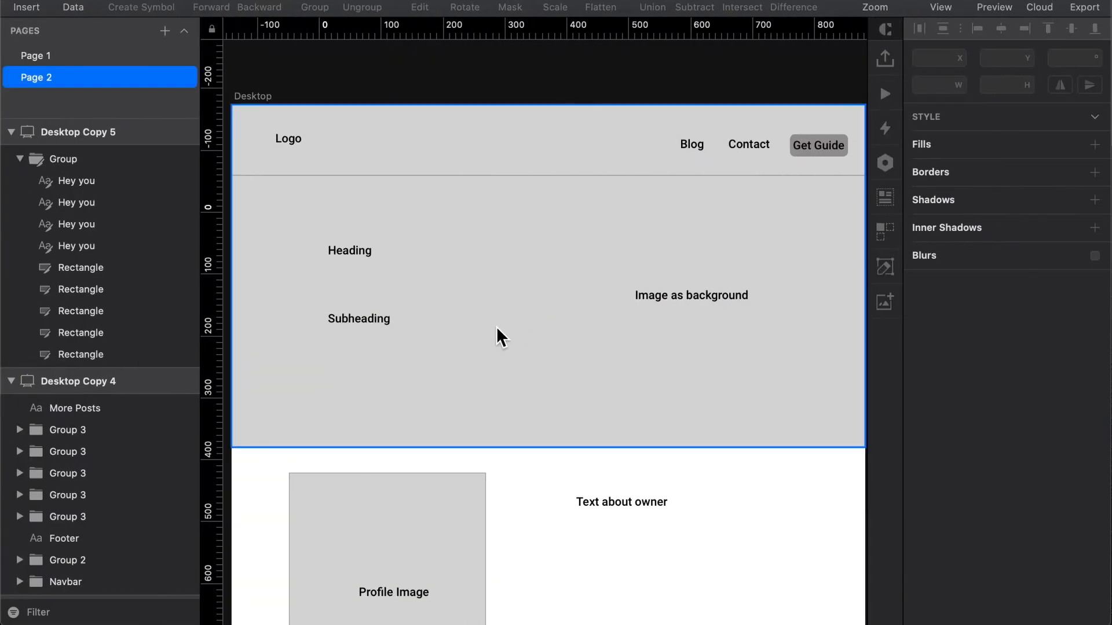
pyautogui.moveTo(341, 359)
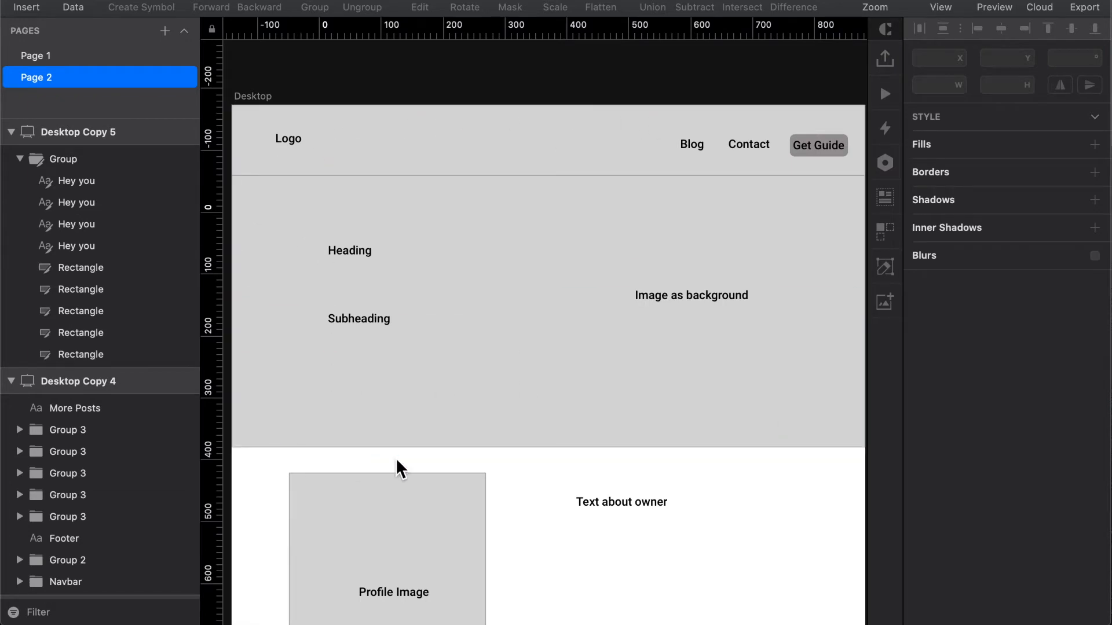
# Bring up the Add Elements library to place a Section below the navbar.
pyautogui.click(333, 234)
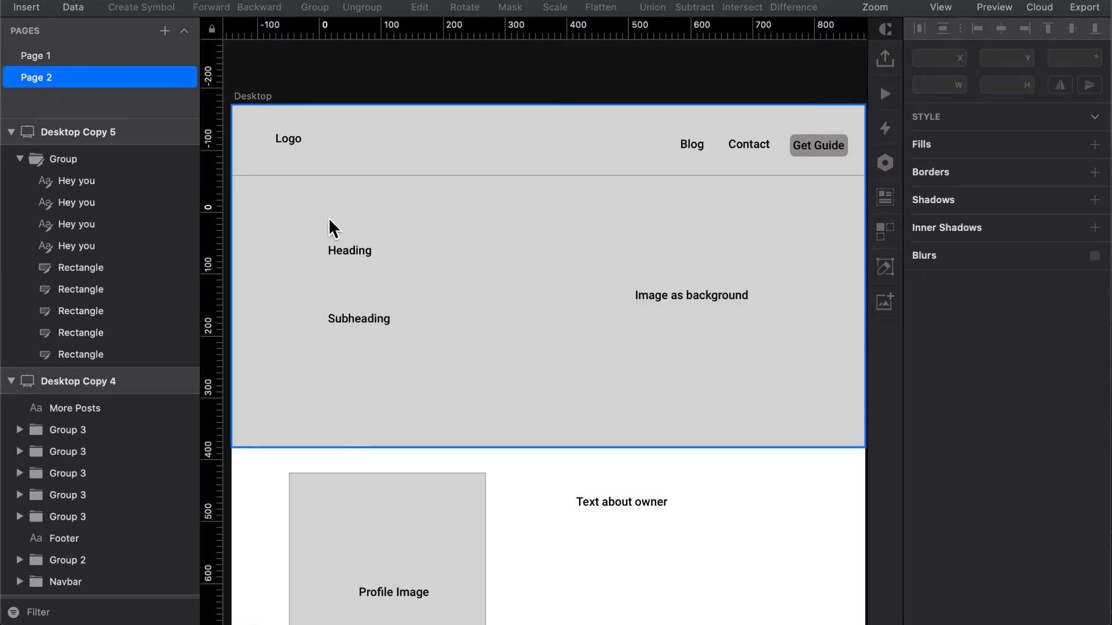
pyautogui.moveTo(715, 289)
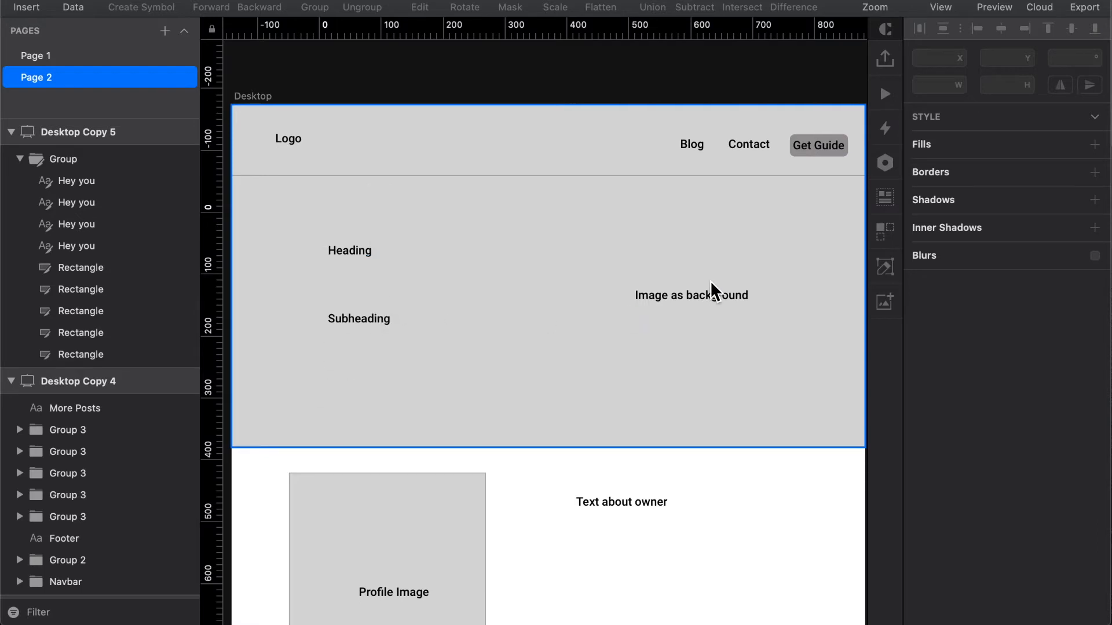
pyautogui.moveTo(298, 304)
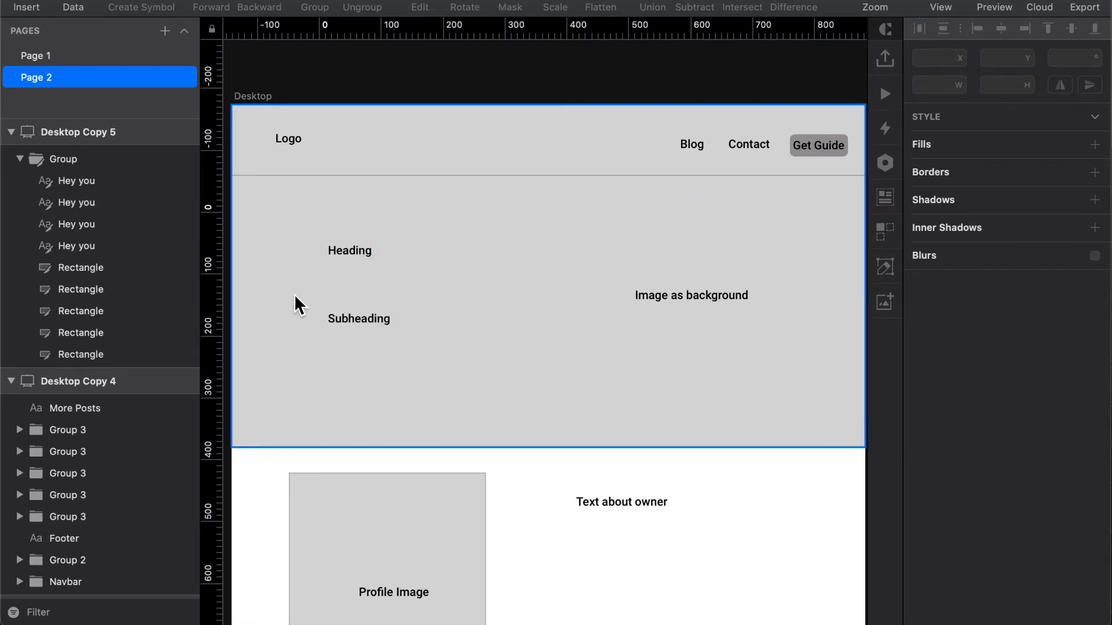
pyautogui.moveTo(315, 276)
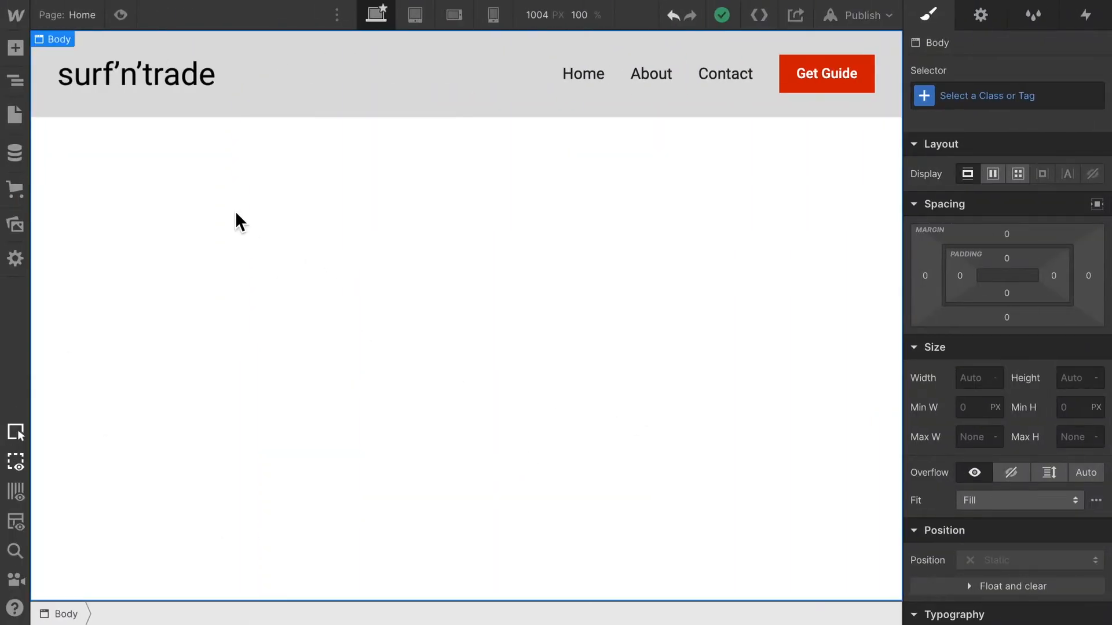
pyautogui.moveTo(15, 48)
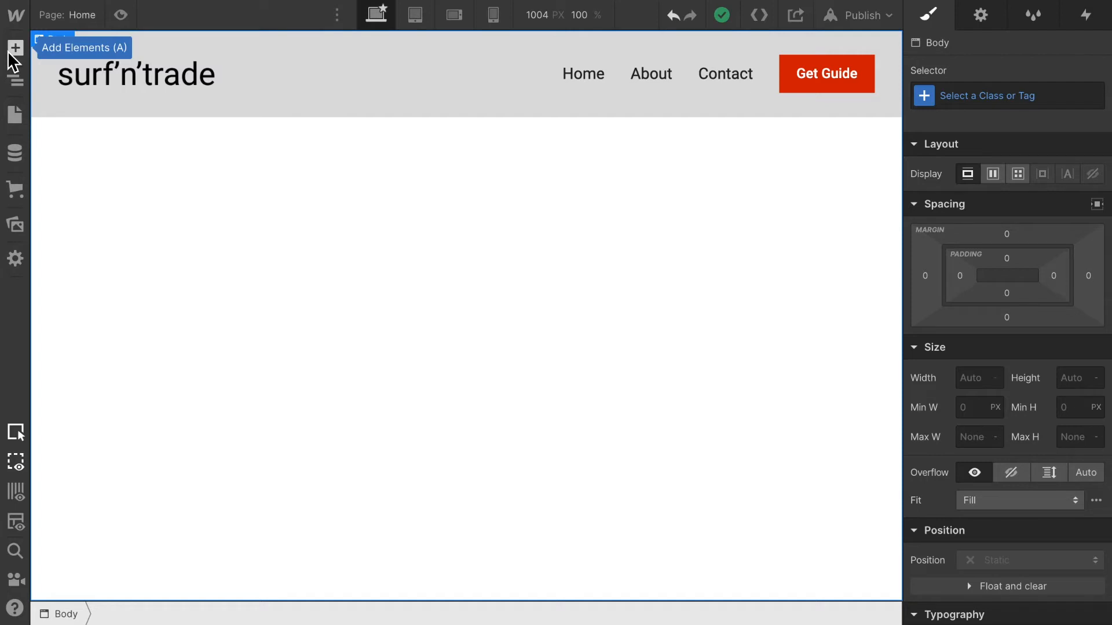
pyautogui.moveTo(20, 58)
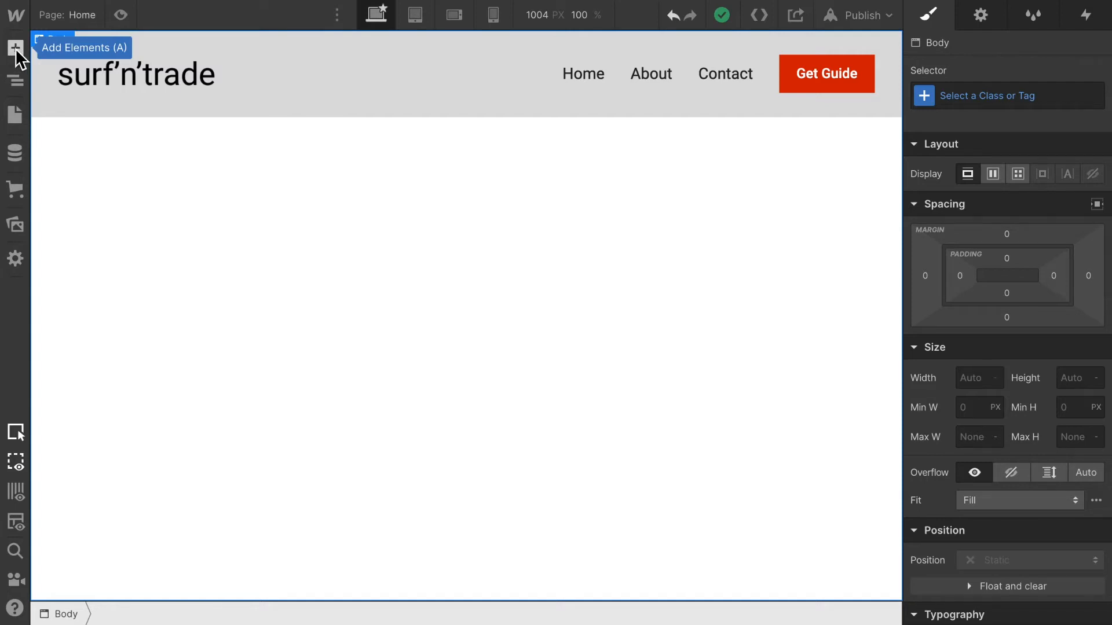
pyautogui.click(15, 49)
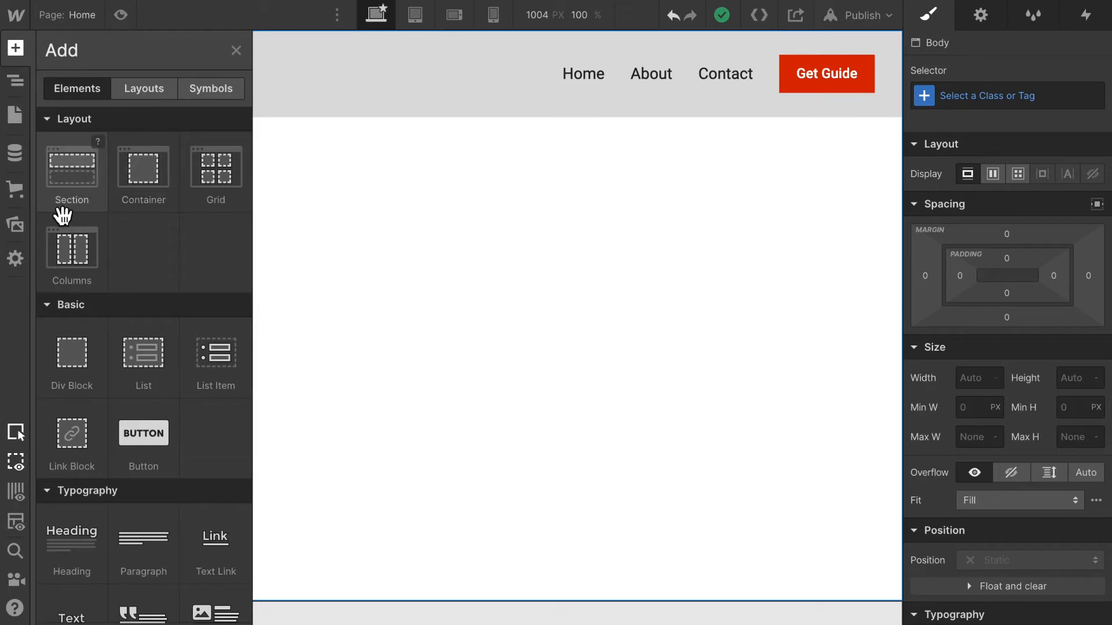
pyautogui.moveTo(83, 190)
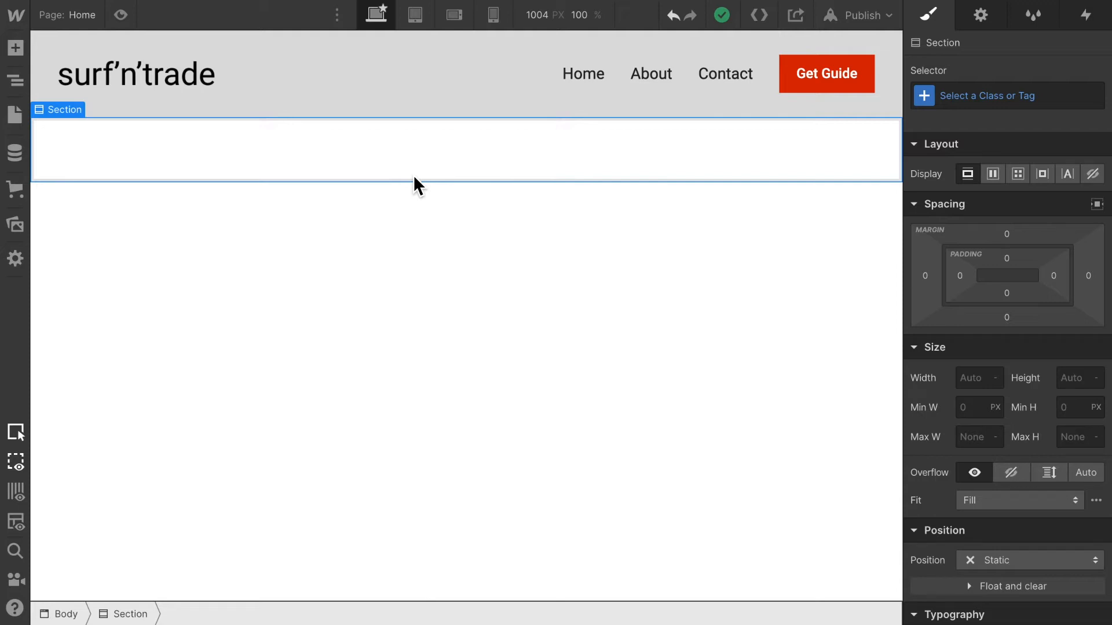
pyautogui.moveTo(128, 157)
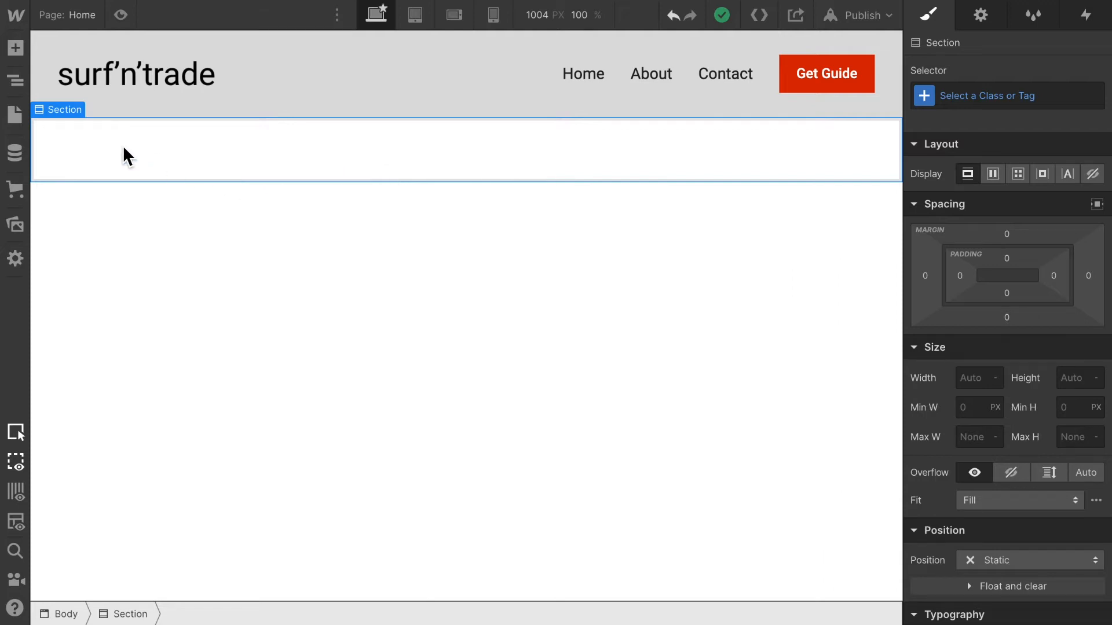
pyautogui.moveTo(969, 100)
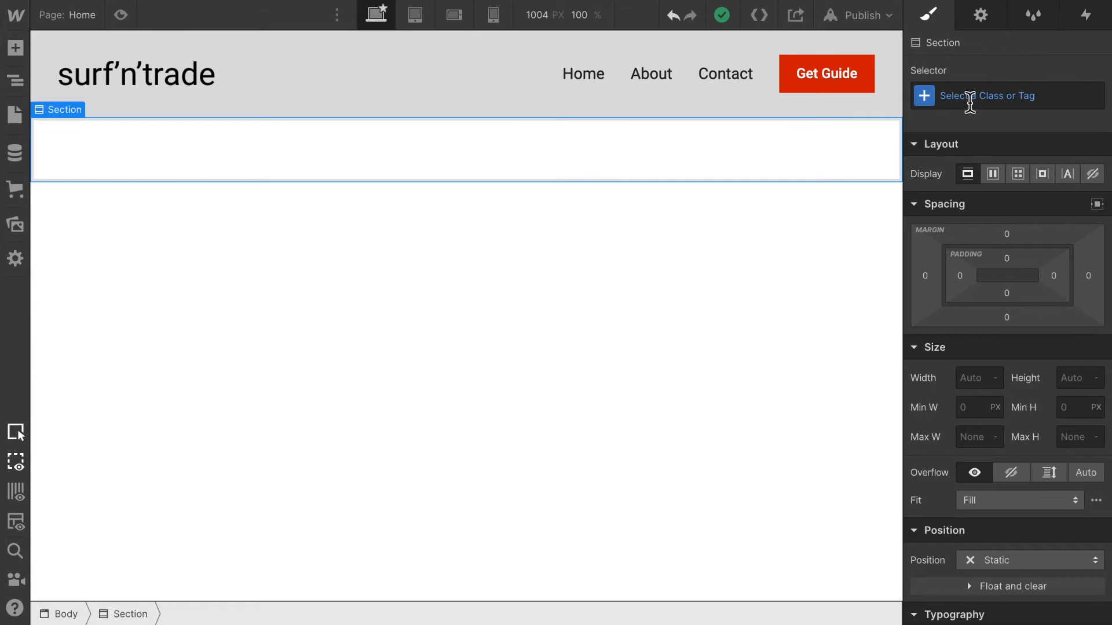
# Create a new class 'Hero Image' on the selected section via the Selector field.
pyautogui.click(1005, 96)
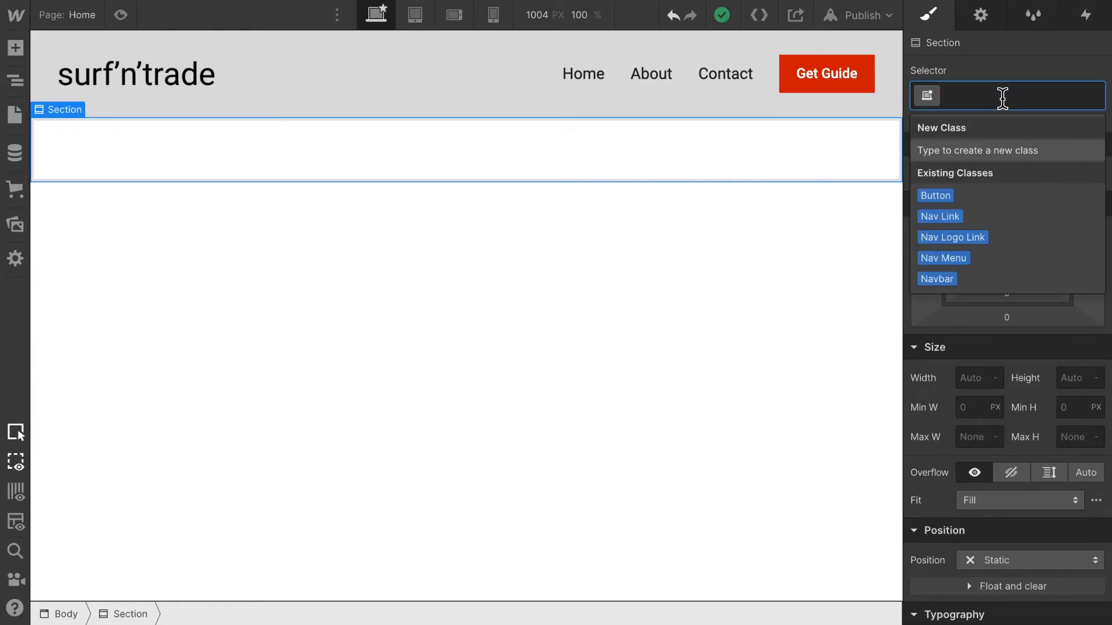
pyautogui.write('Hero Image')
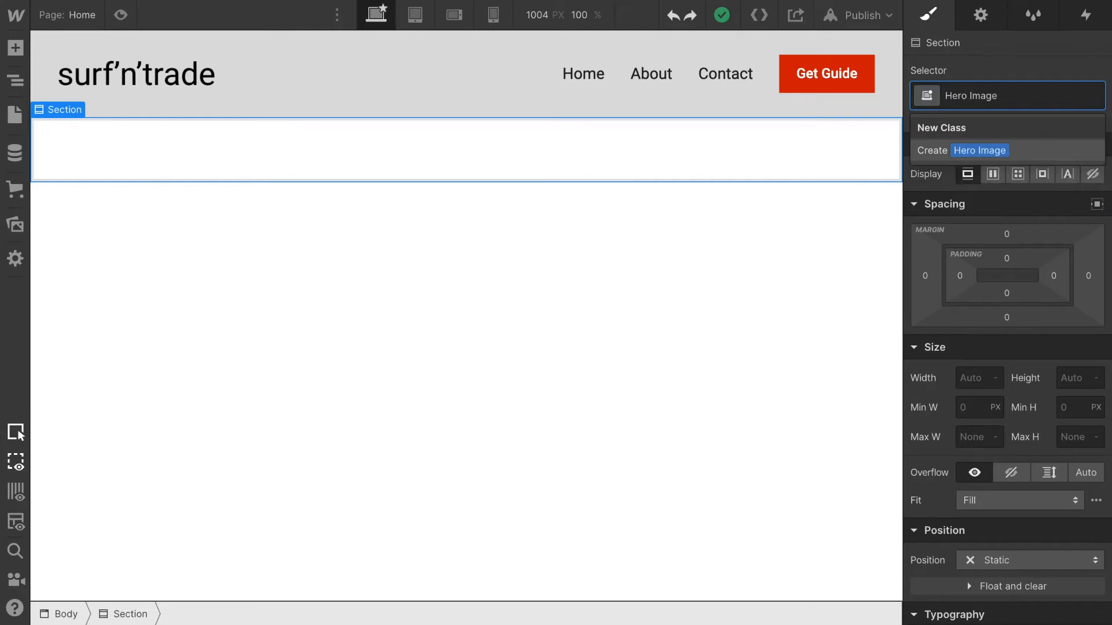
pyautogui.click(959, 150)
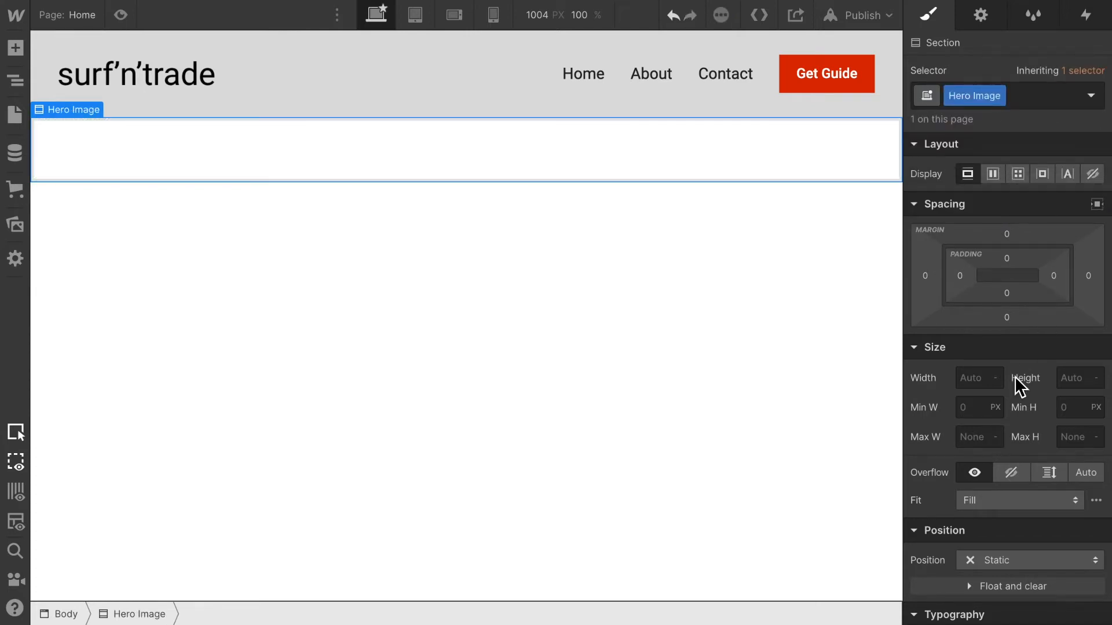
# Scroll the Style panel down to the Backgrounds settings for the Hero Image section.
pyautogui.scroll(-3)
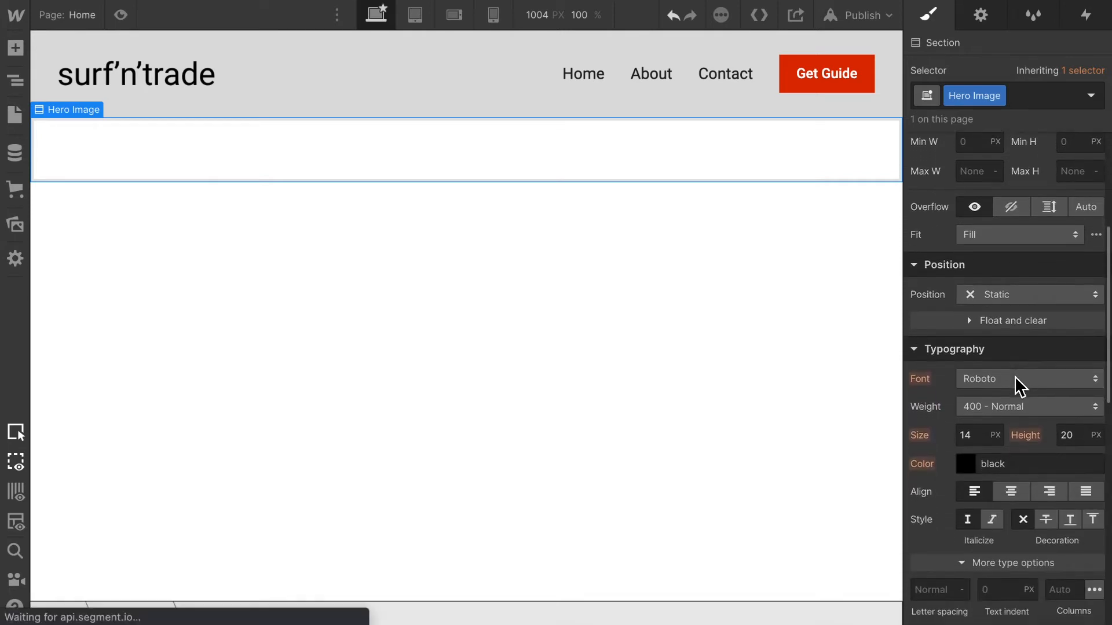
pyautogui.scroll(-3)
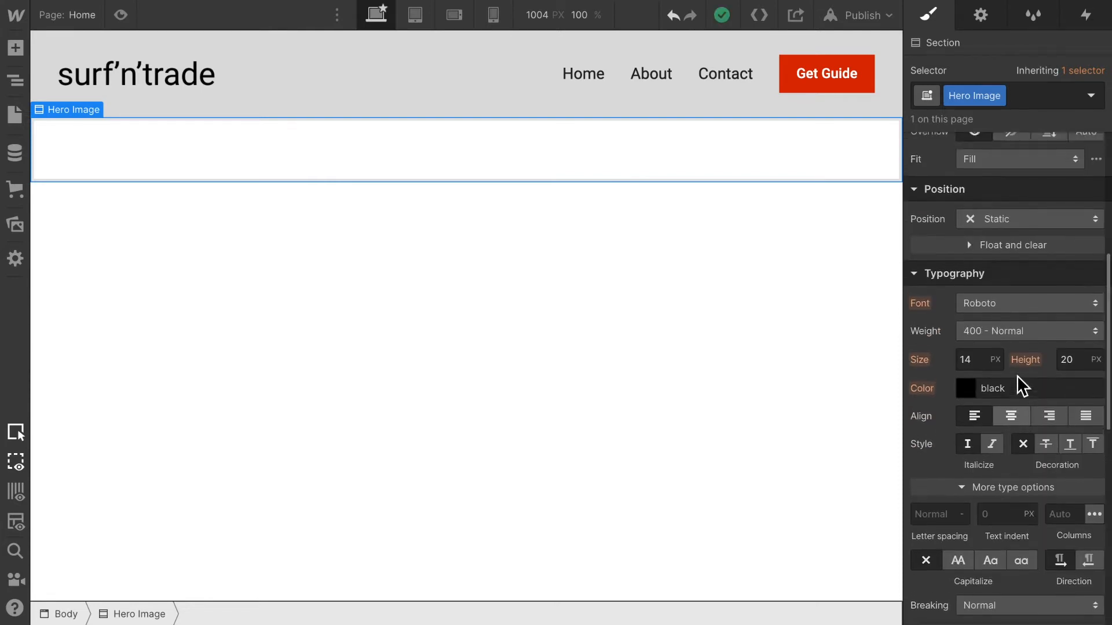
pyautogui.scroll(-3)
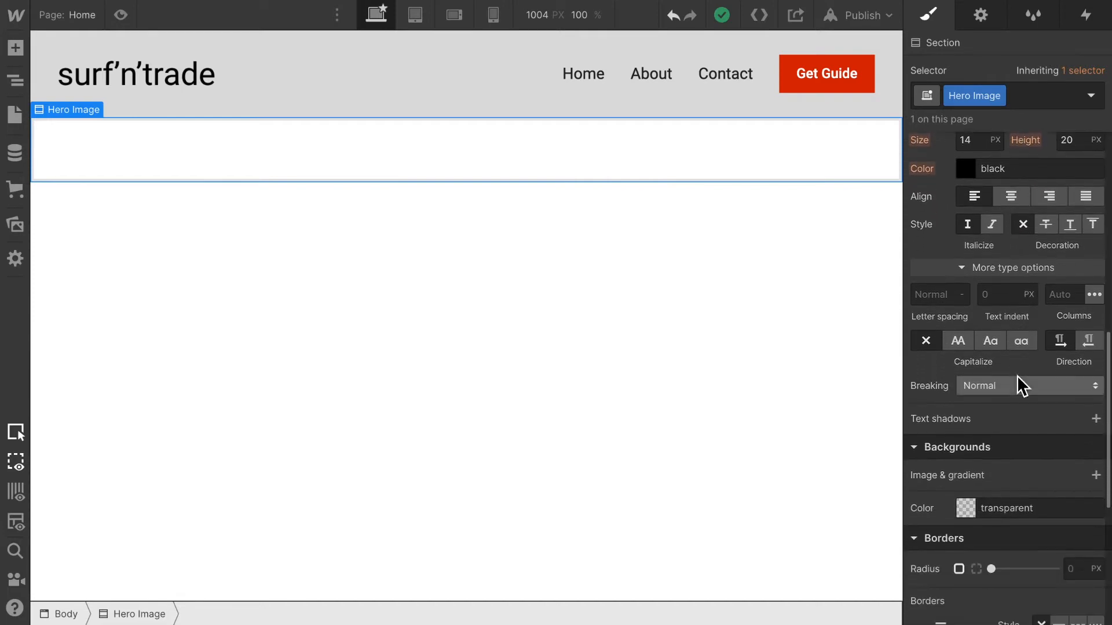
pyautogui.scroll(-3)
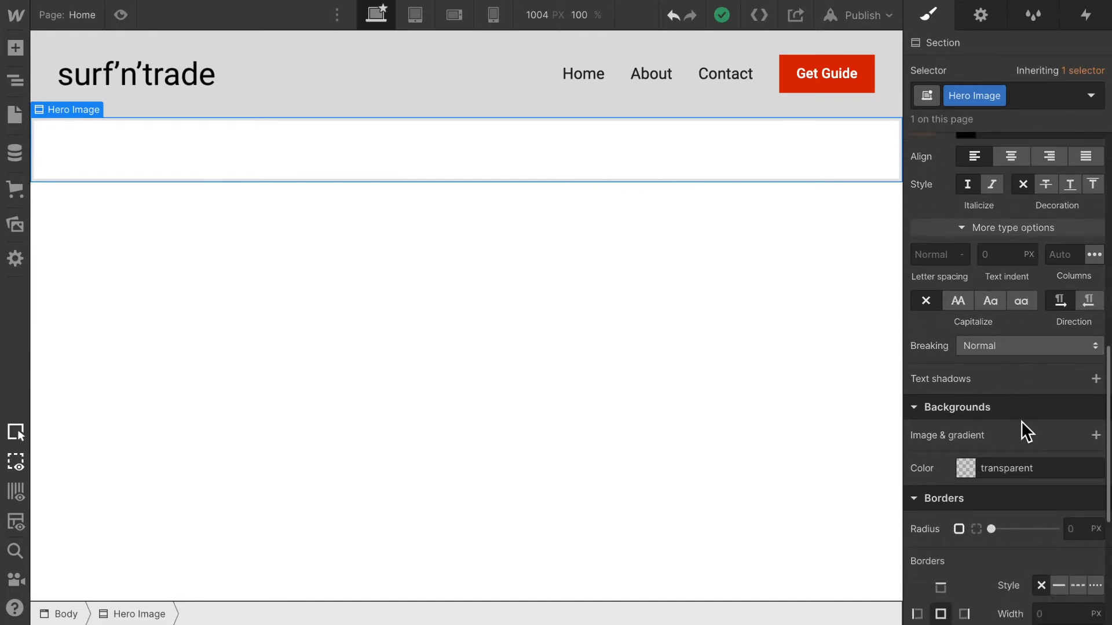
pyautogui.scroll(-3)
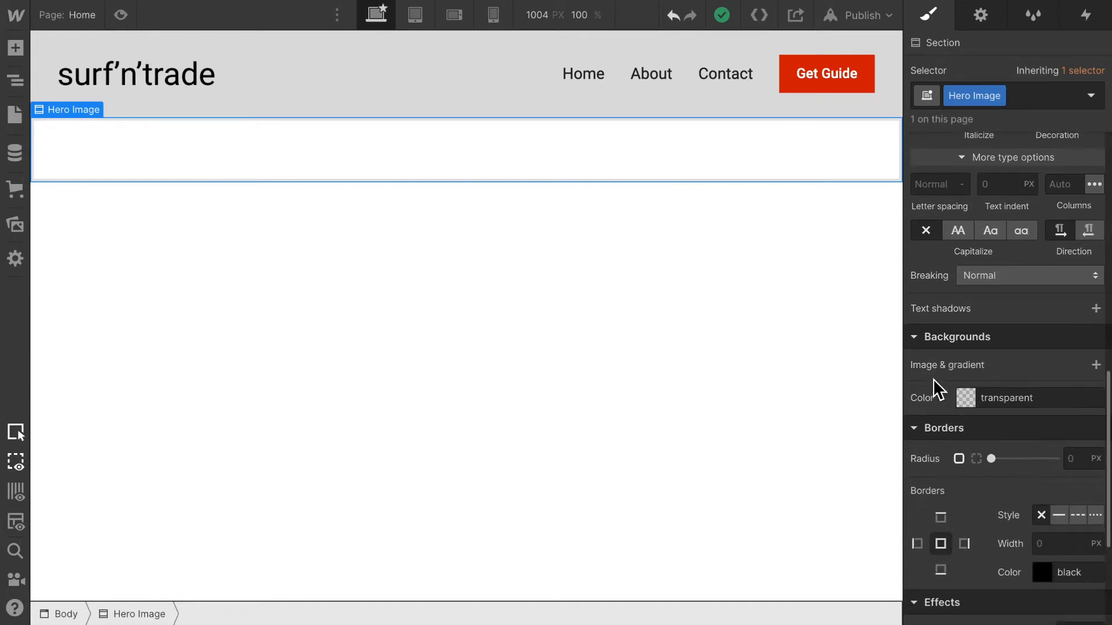
pyautogui.moveTo(991, 385)
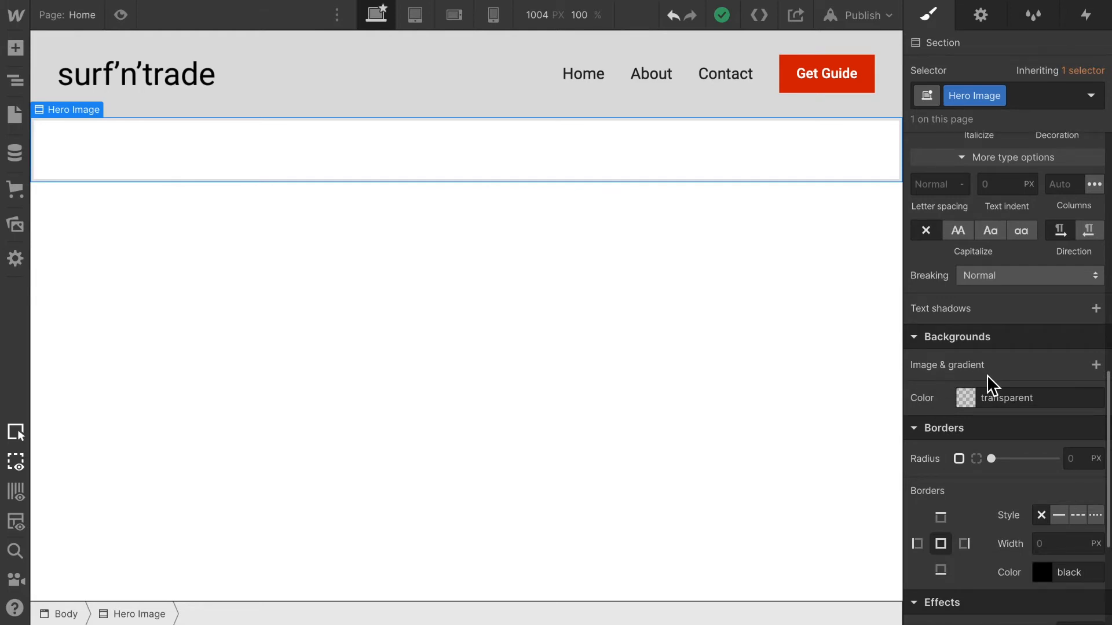
pyautogui.moveTo(943, 375)
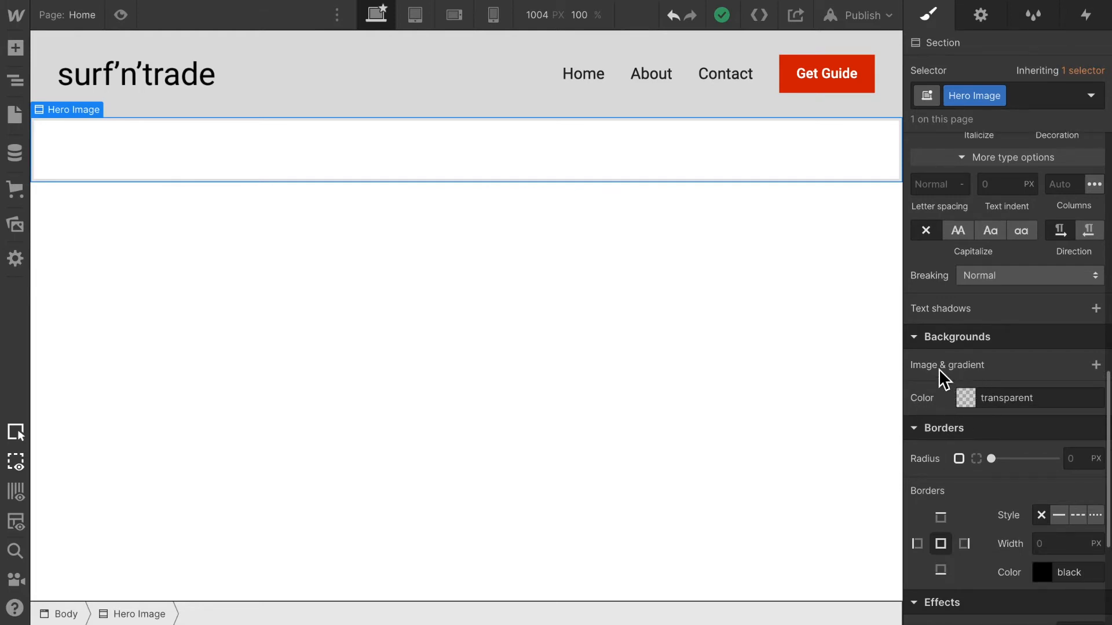
# Set hero.jpg surfer photo as the section's background with Size Cover, then preview the page.
pyautogui.click(1095, 365)
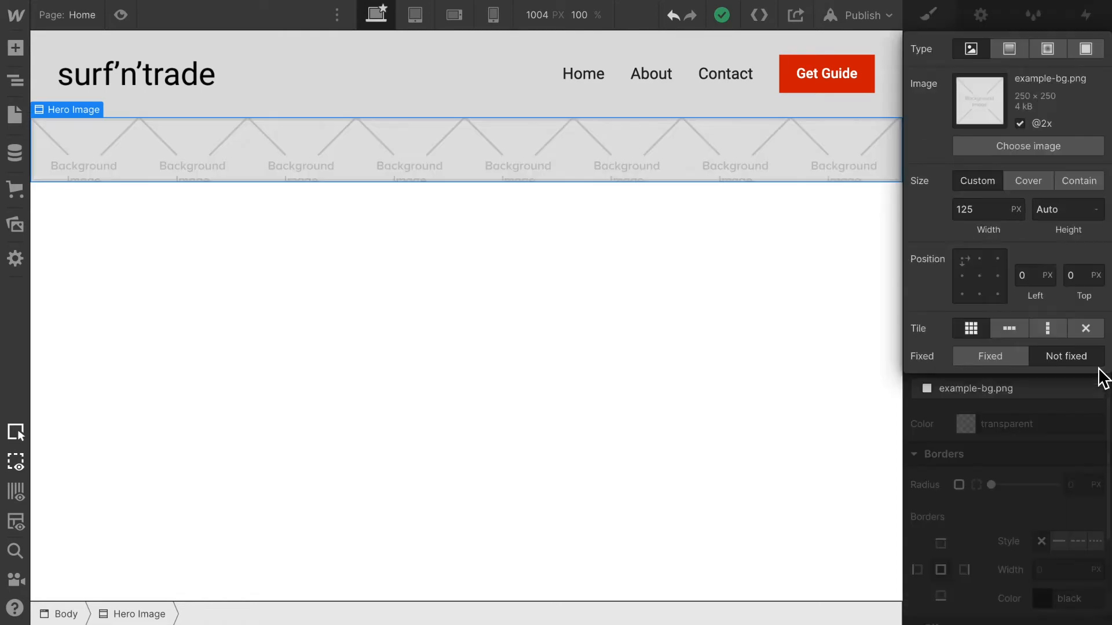
pyautogui.moveTo(1028, 146)
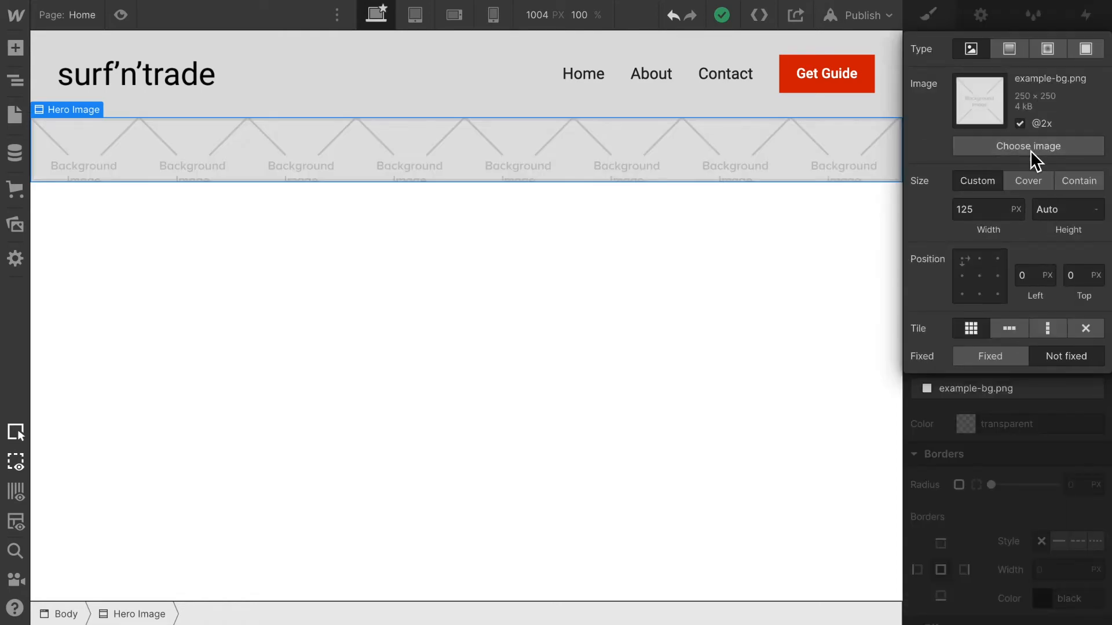
pyautogui.click(1027, 147)
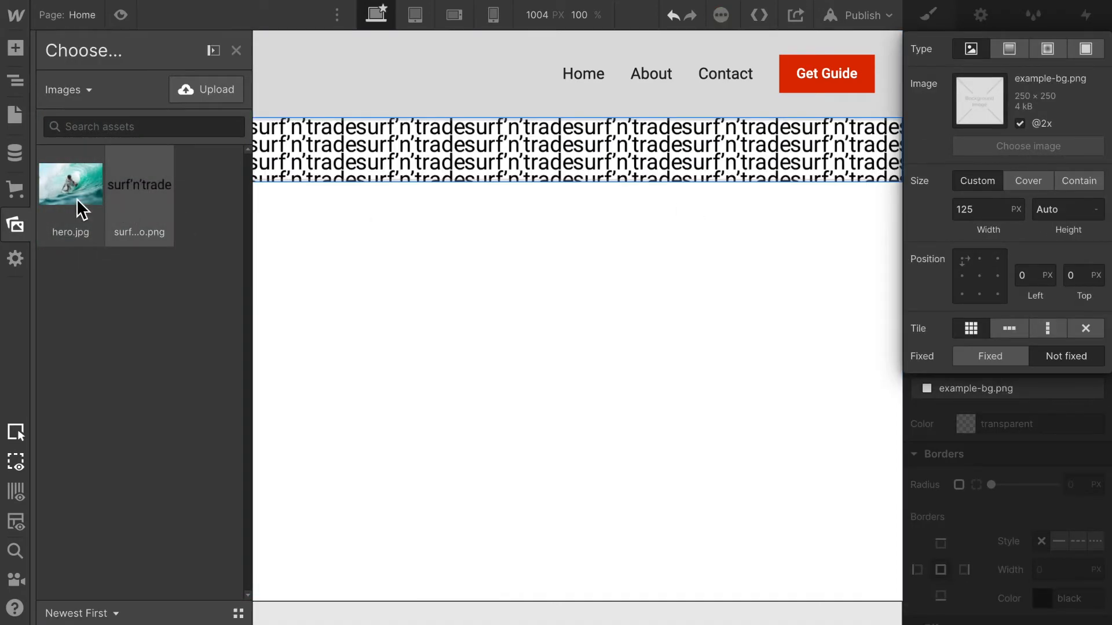
pyautogui.click(70, 181)
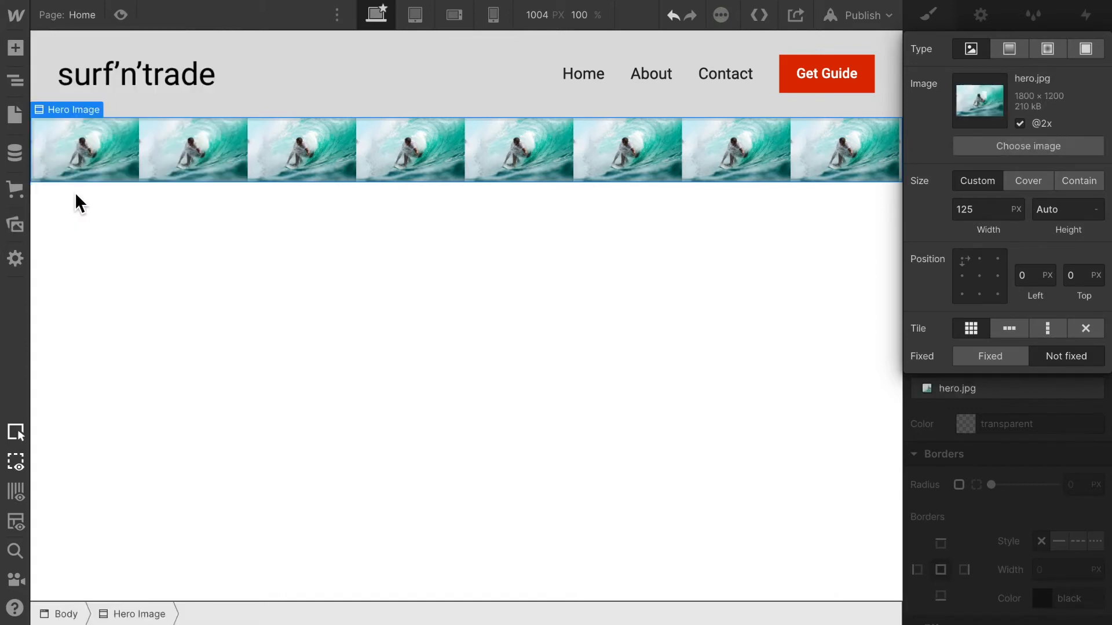
pyautogui.moveTo(227, 160)
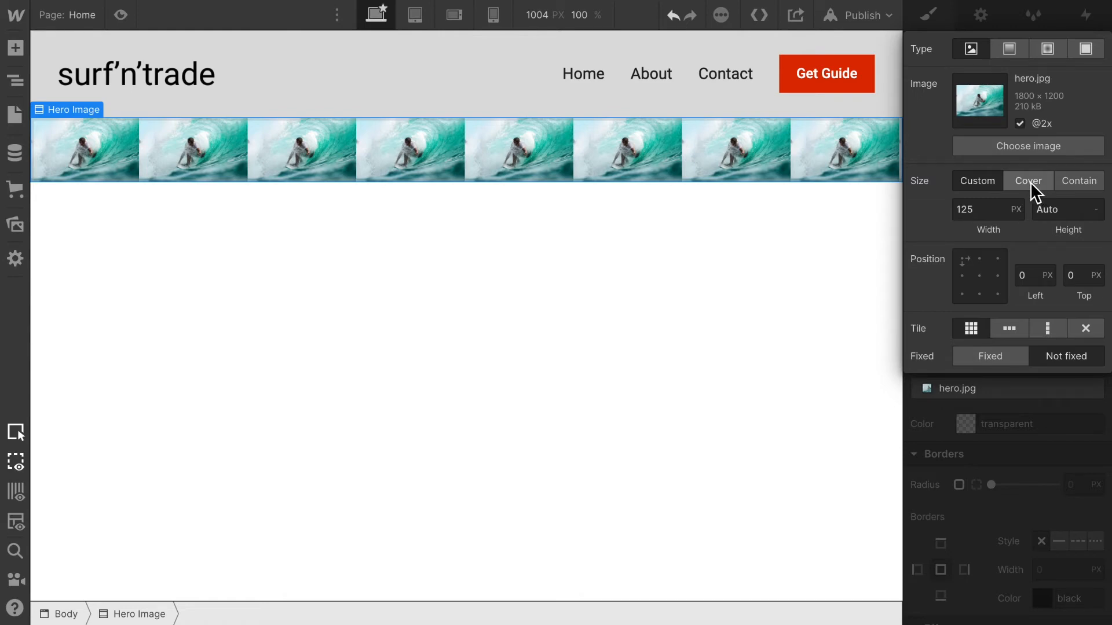
pyautogui.click(1028, 181)
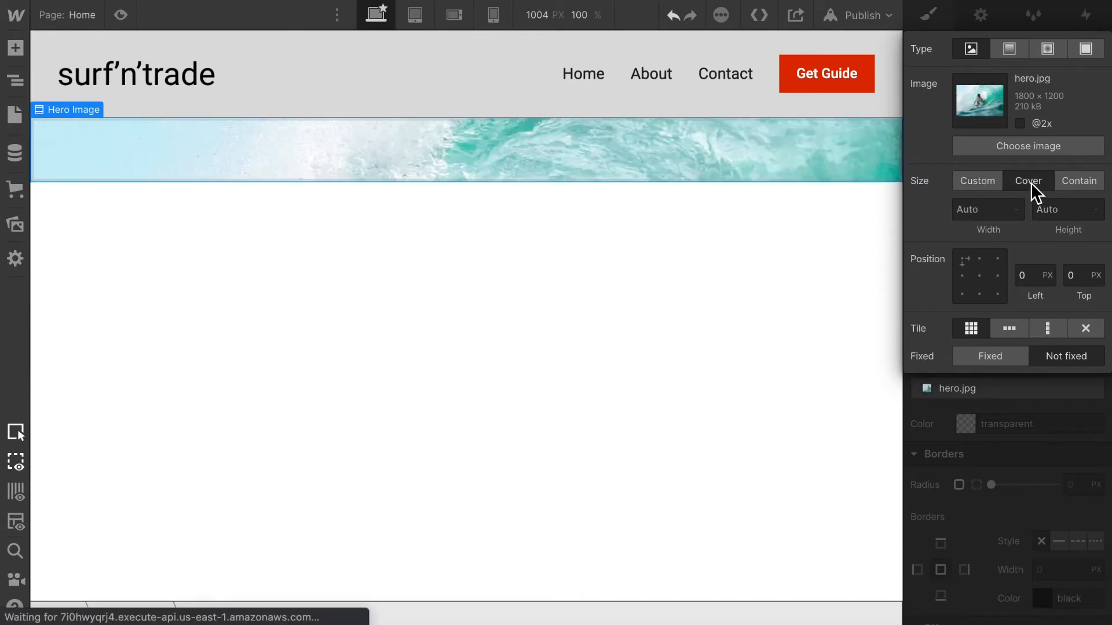
pyautogui.click(928, 13)
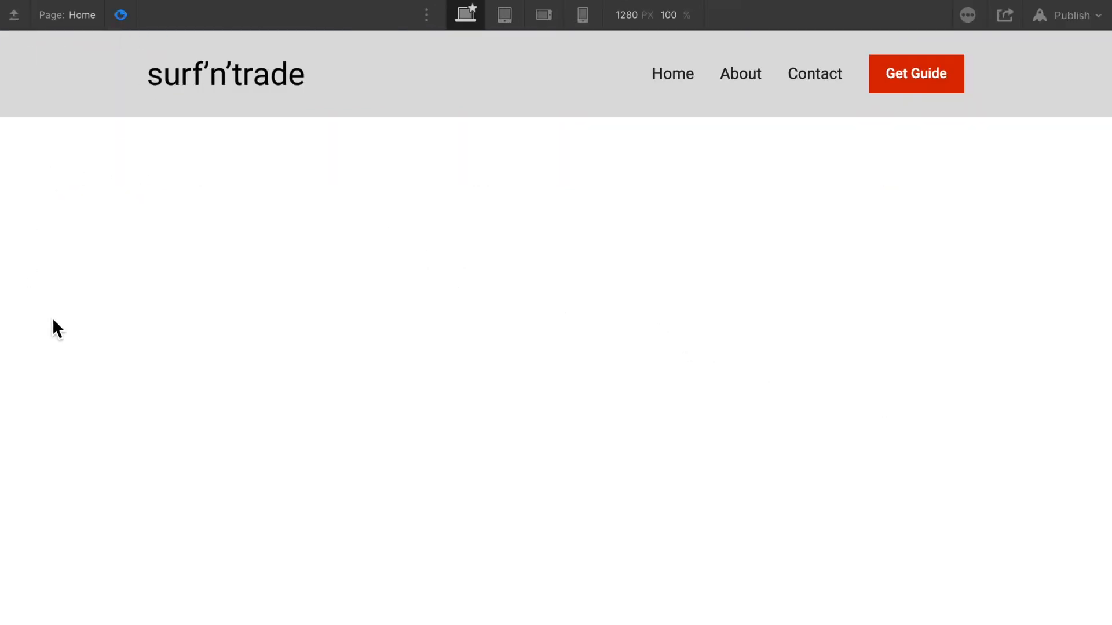
pyautogui.moveTo(1019, 204)
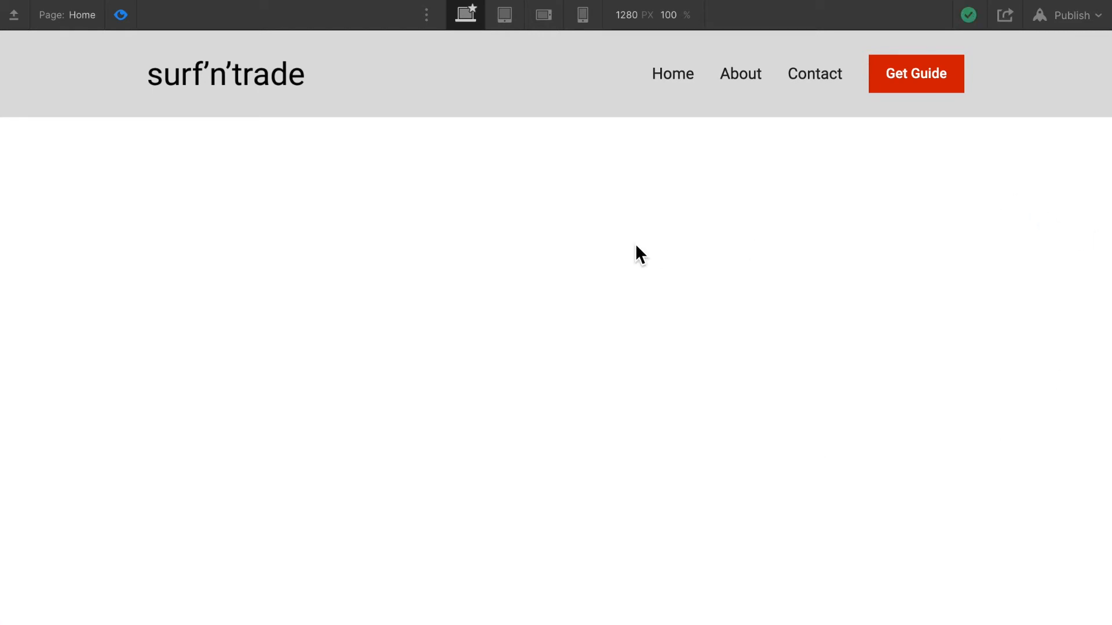
pyautogui.moveTo(168, 140)
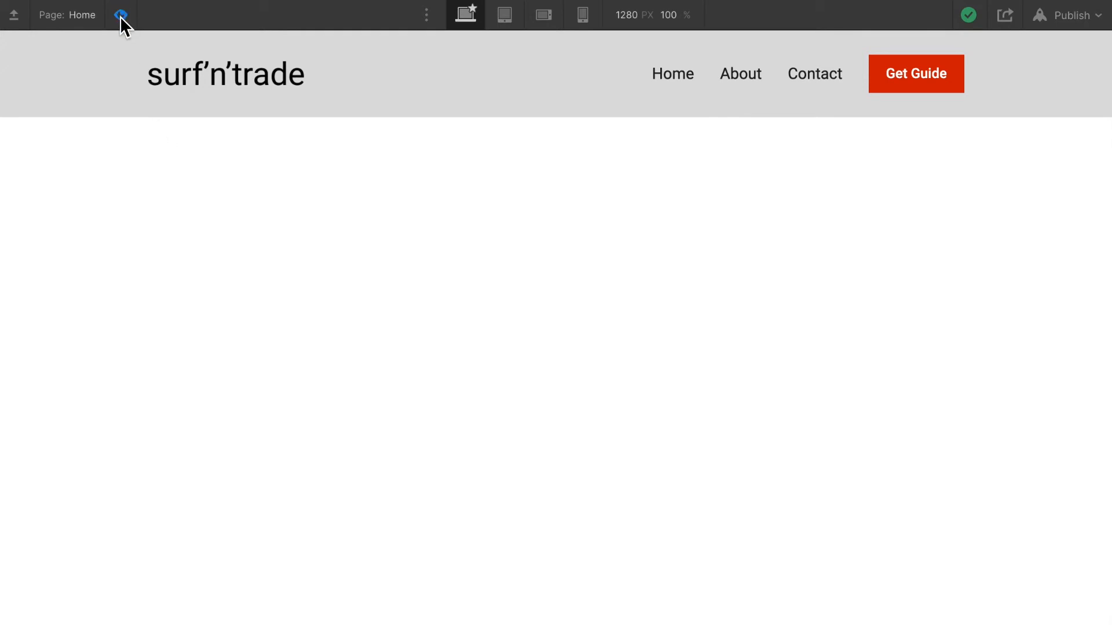
pyautogui.moveTo(119, 15)
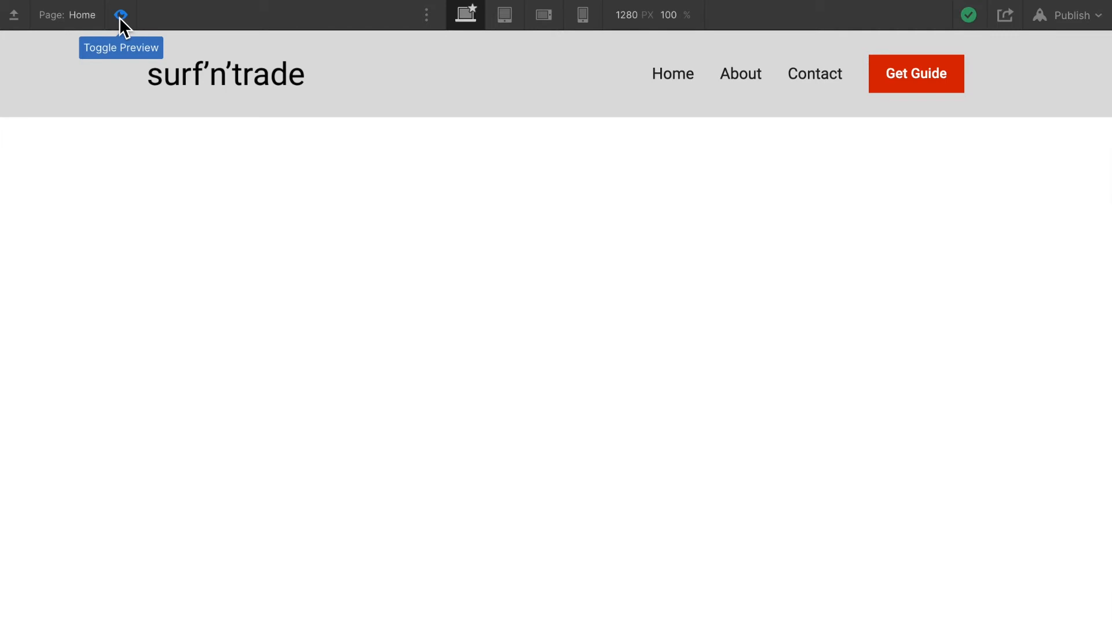
pyautogui.click(120, 15)
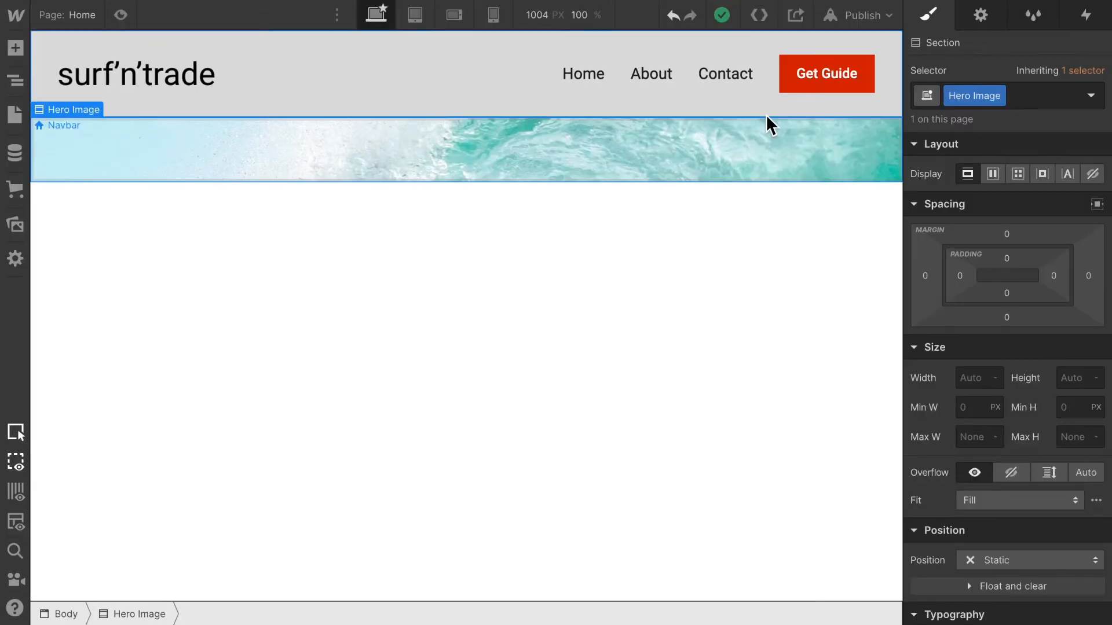
pyautogui.moveTo(714, 161)
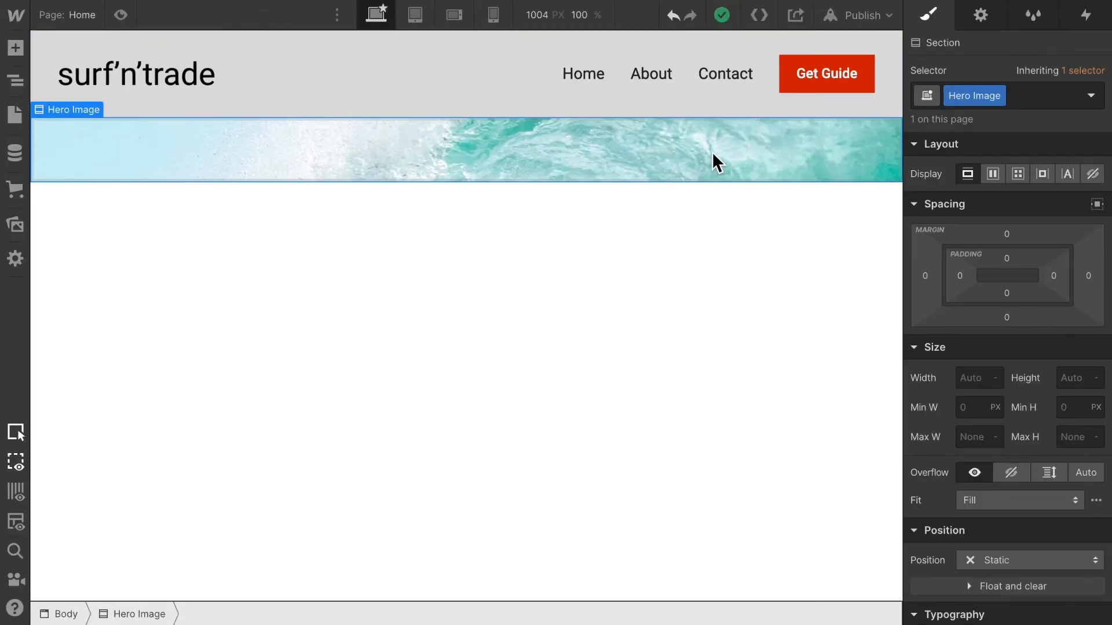
pyautogui.moveTo(692, 169)
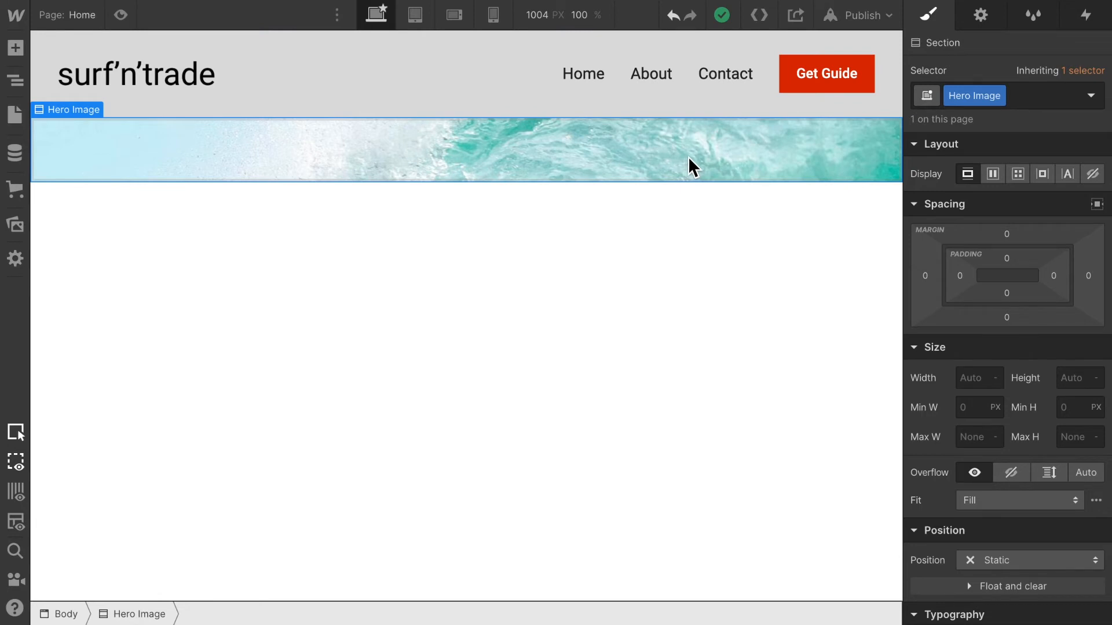
pyautogui.moveTo(978, 397)
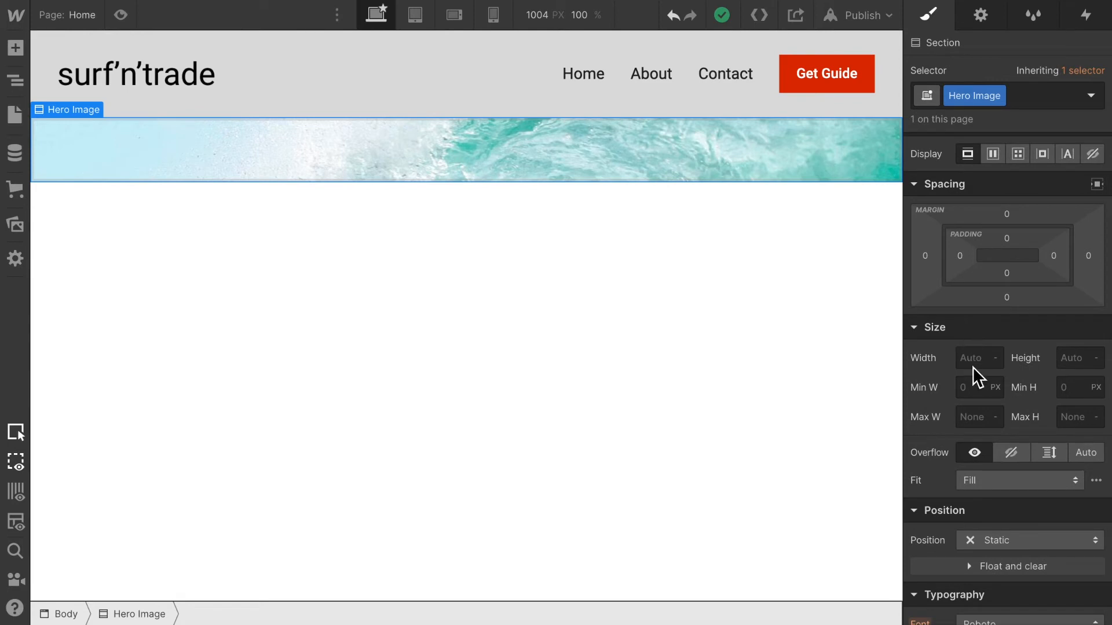
# Set the Hero Image section's width to 100%.
pyautogui.click(978, 358)
pyautogui.write('100')
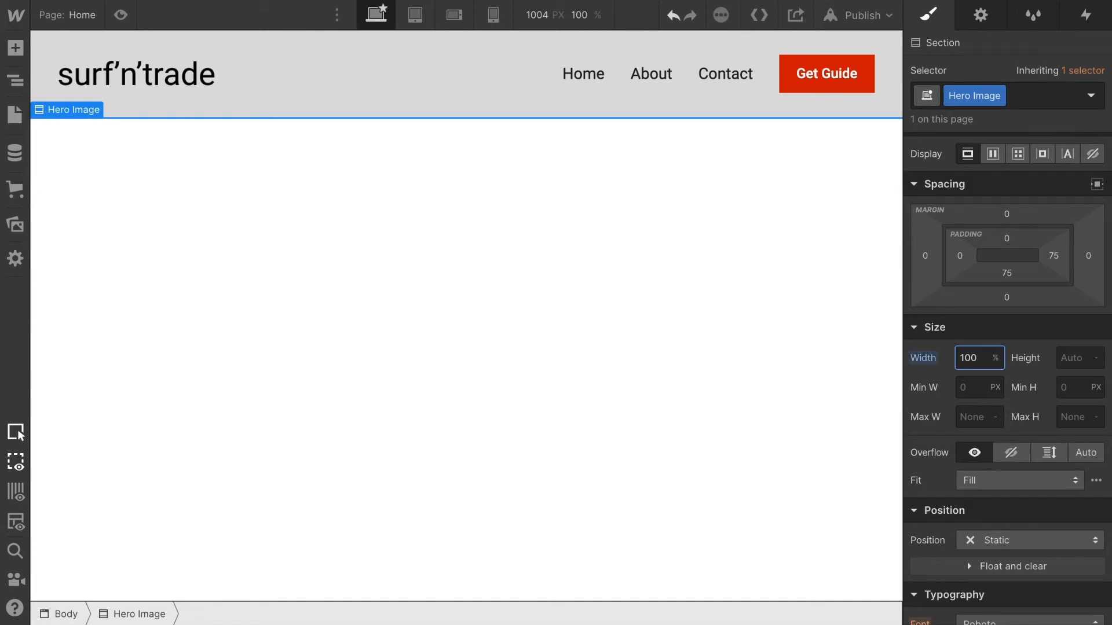
pyautogui.moveTo(1098, 412)
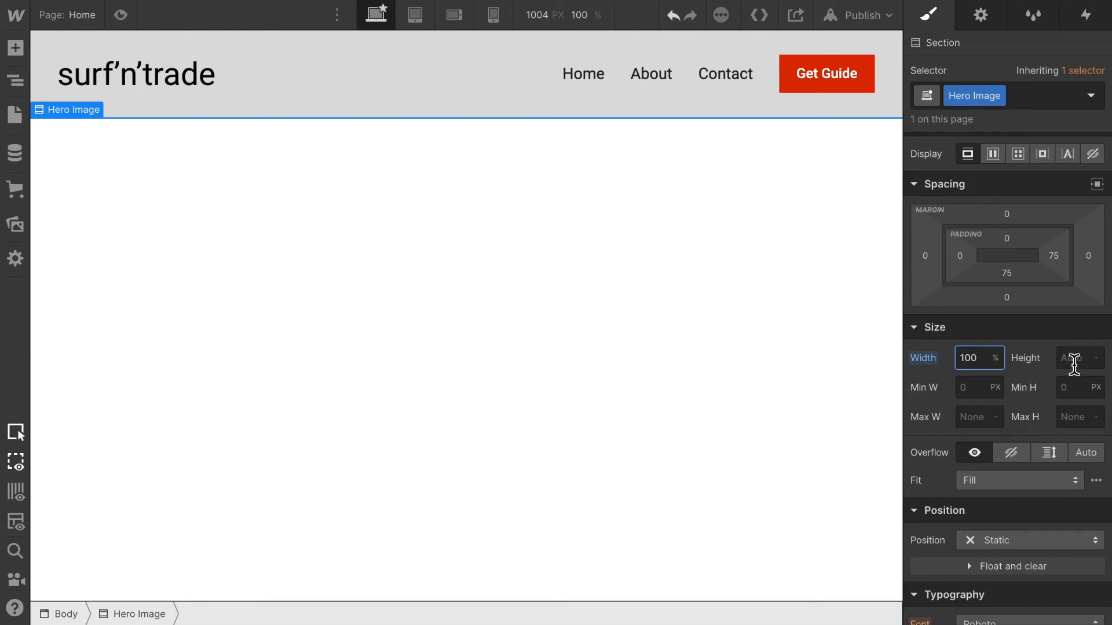
pyautogui.click(1075, 357)
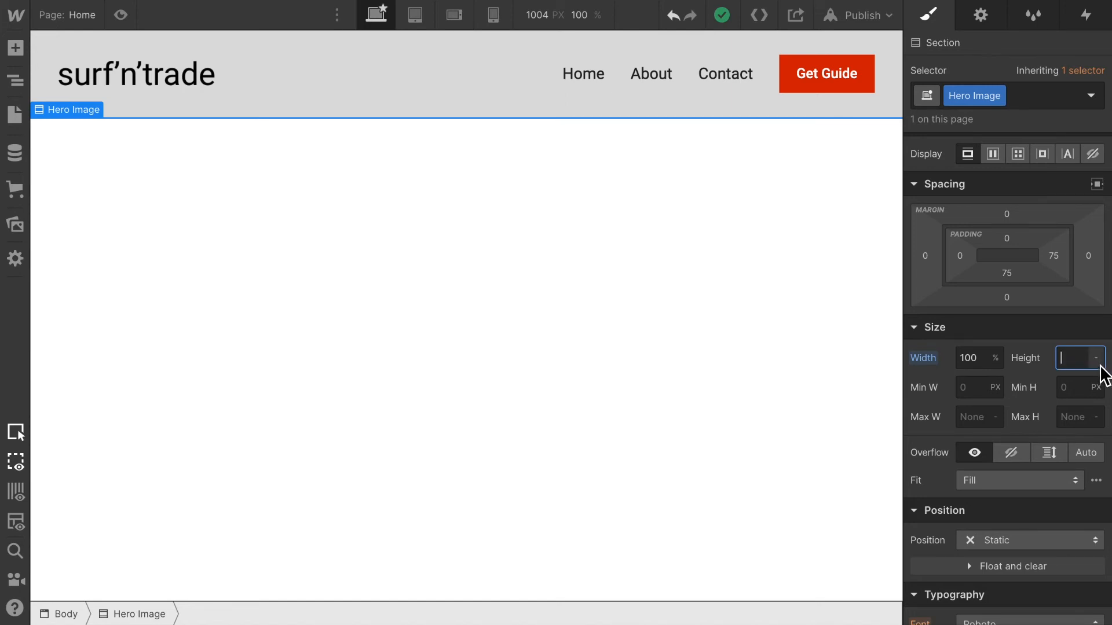
# Reveal the Height unit choices (PX, %, EM, VW, VH, AUTO) for the section.
pyautogui.click(1094, 358)
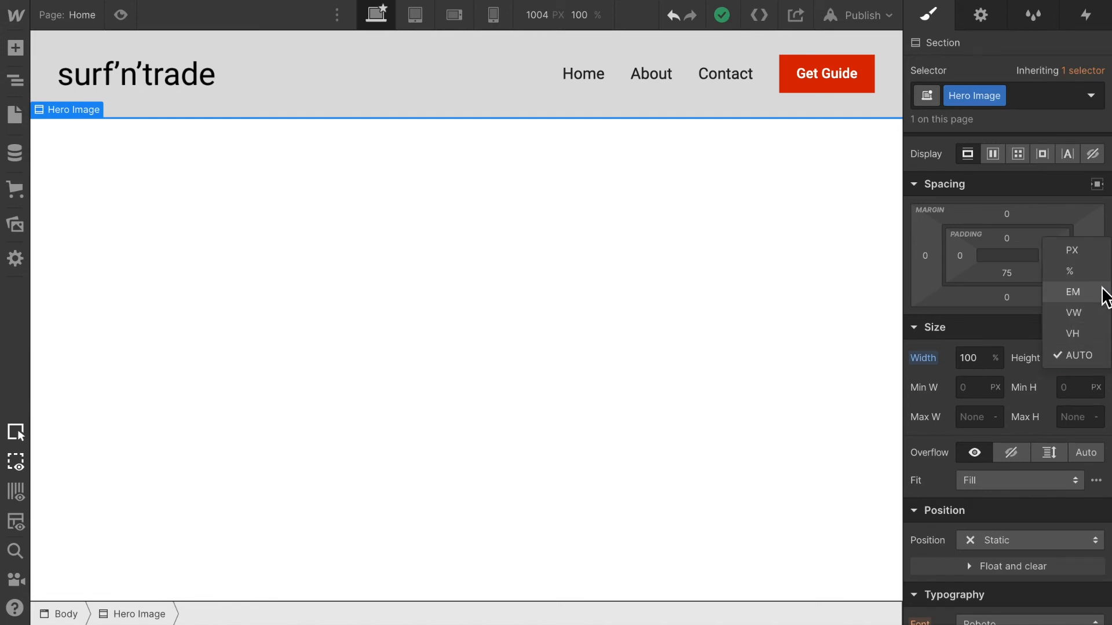
pyautogui.moveTo(1097, 259)
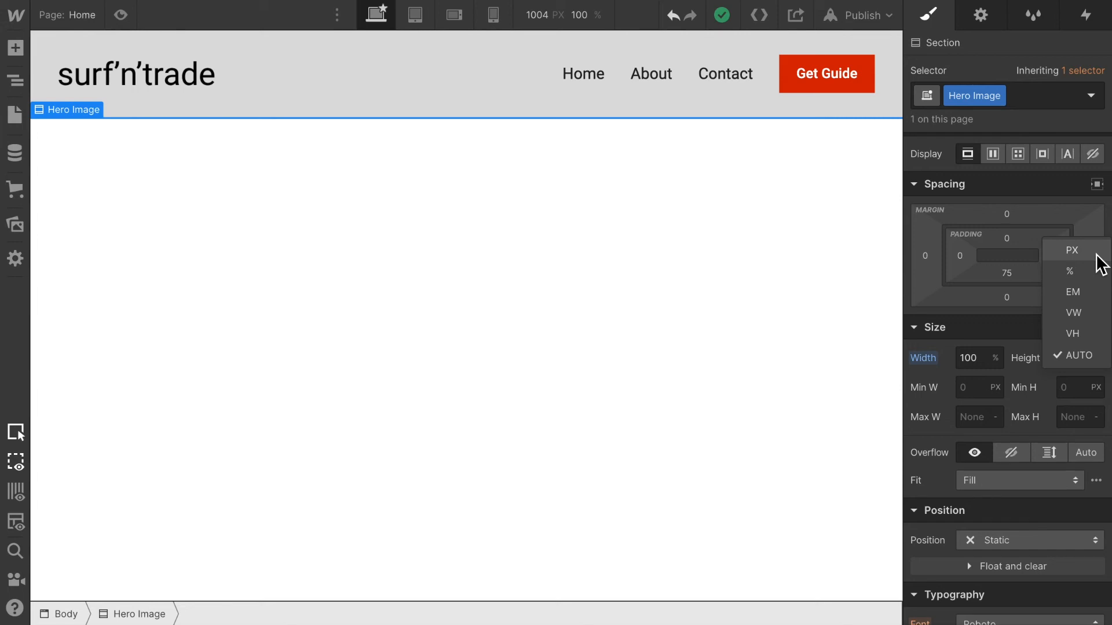
pyautogui.moveTo(1098, 273)
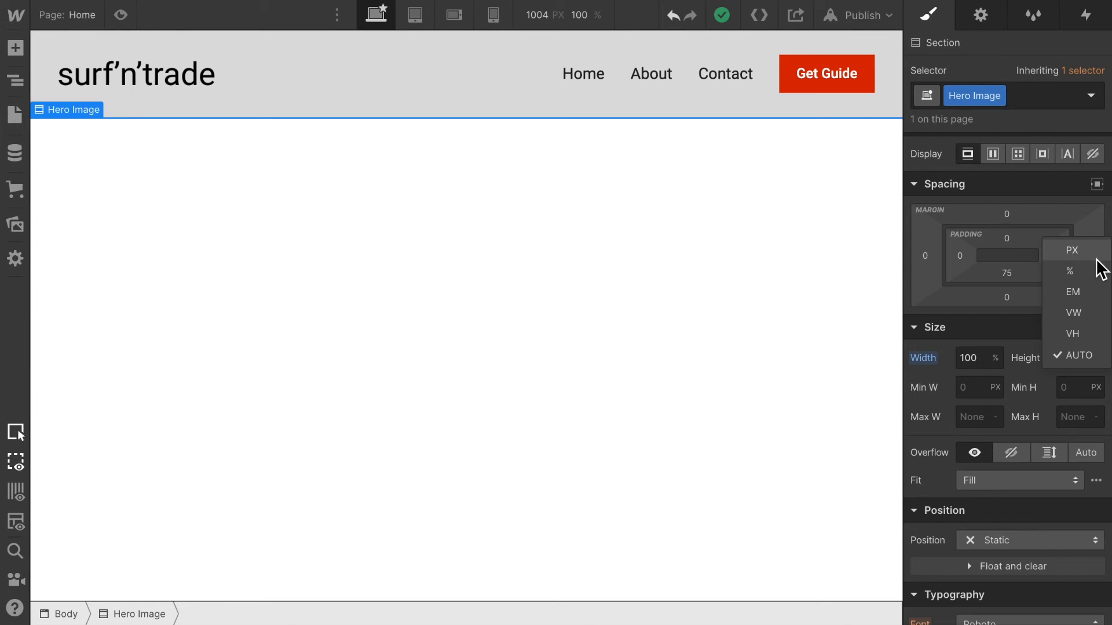
pyautogui.moveTo(1095, 283)
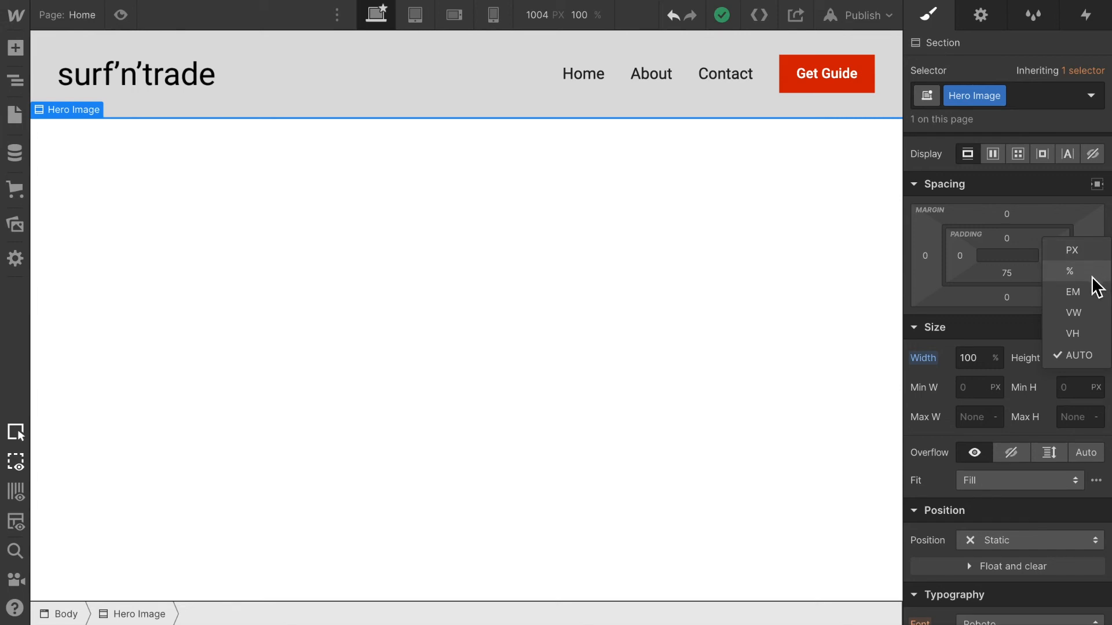
pyautogui.moveTo(1078, 292)
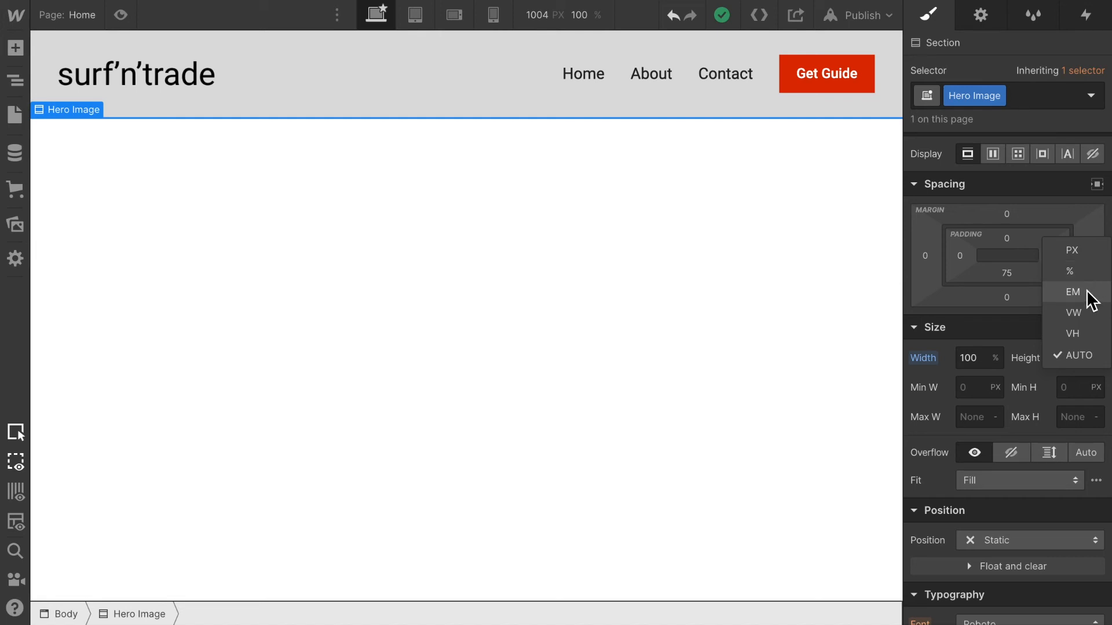
pyautogui.moveTo(1090, 305)
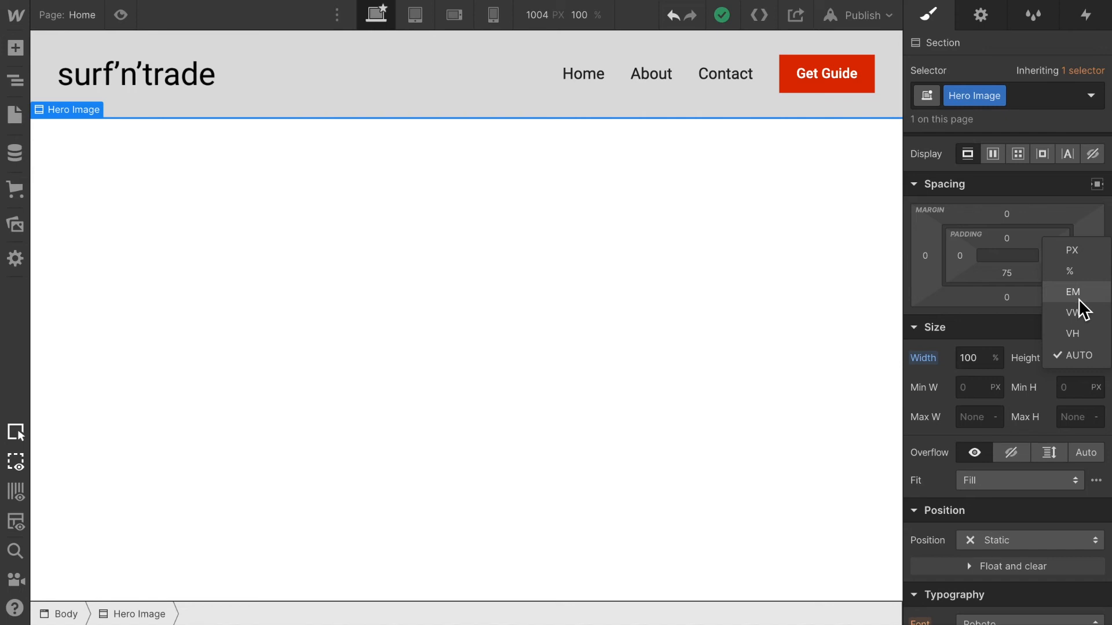
pyautogui.moveTo(1082, 311)
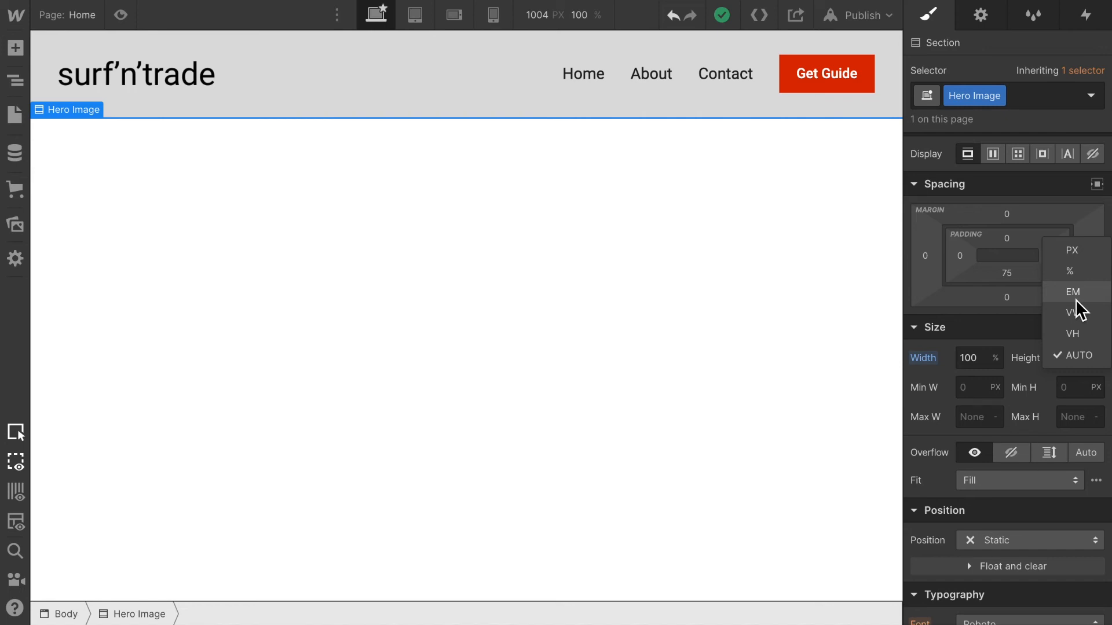
pyautogui.moveTo(1074, 313)
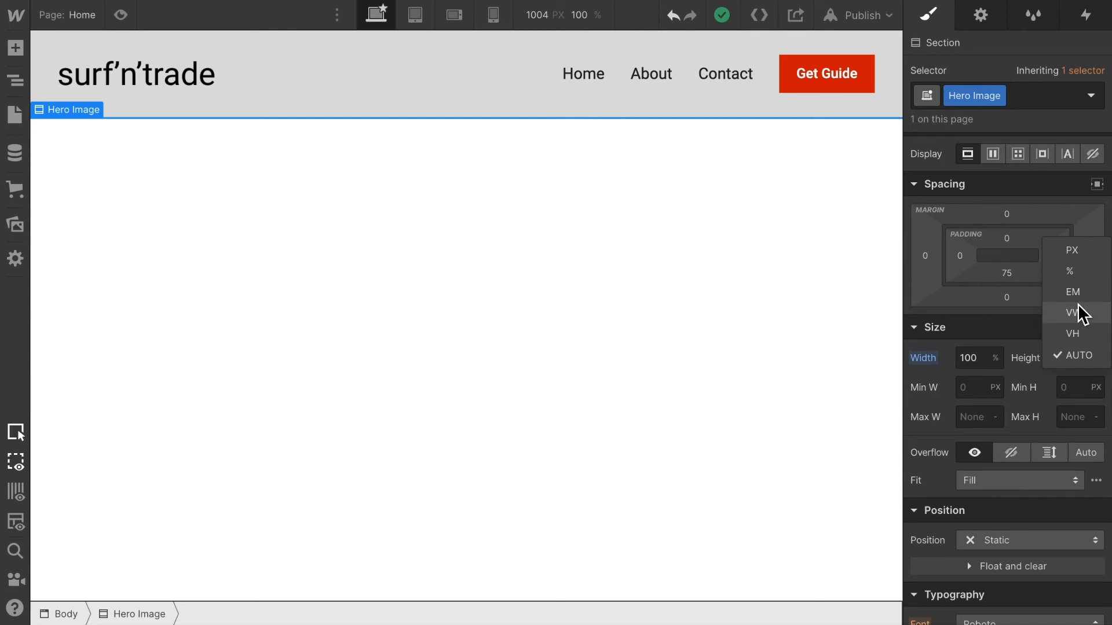
pyautogui.moveTo(1092, 319)
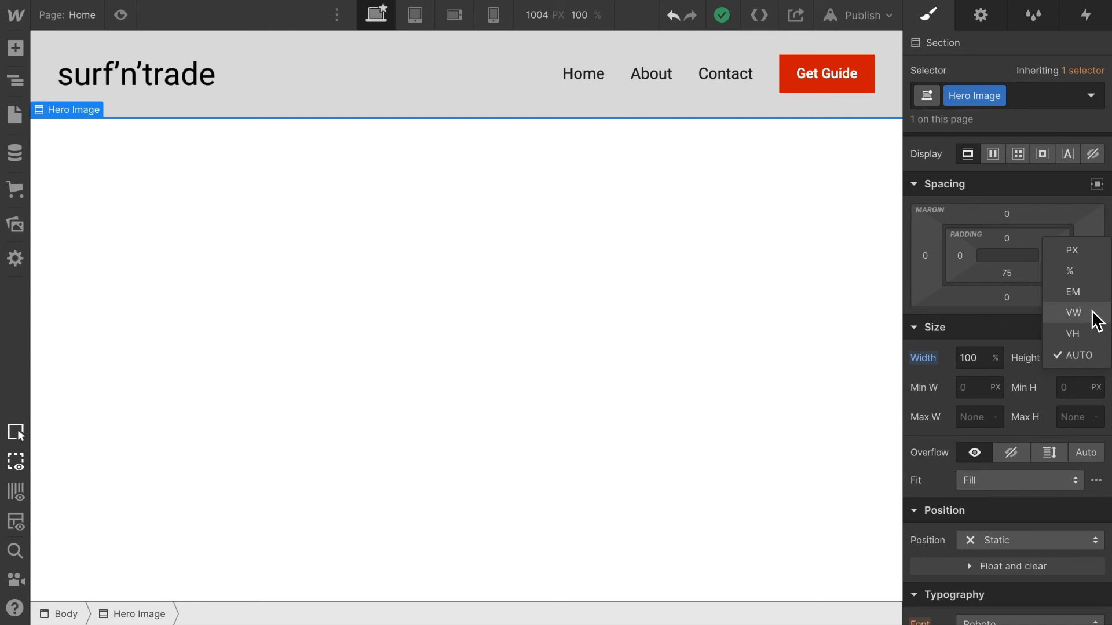
pyautogui.moveTo(1076, 328)
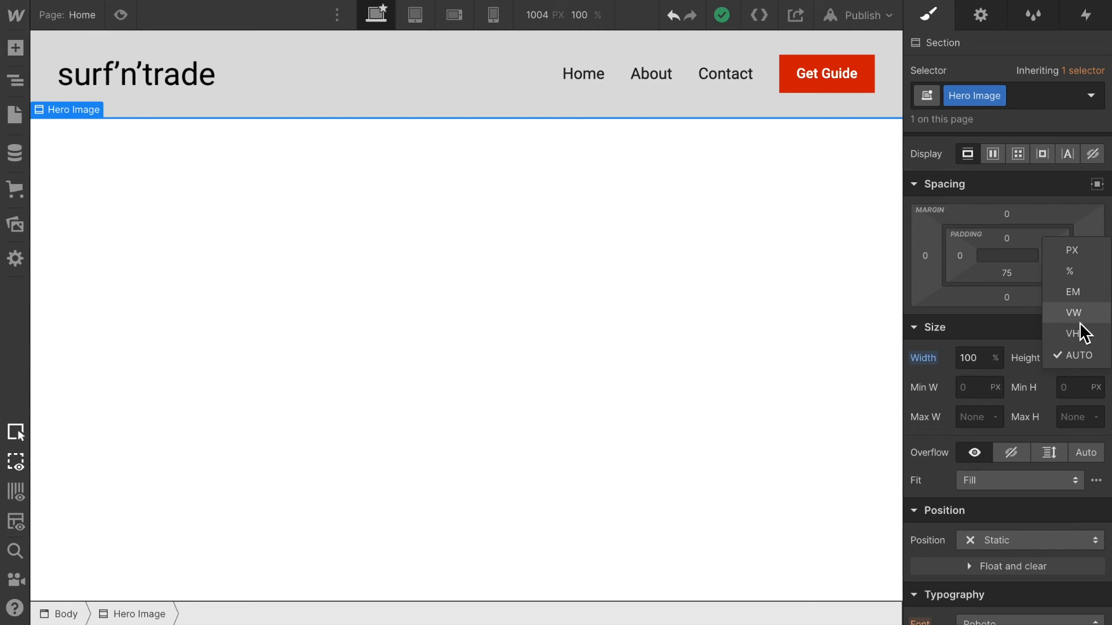
pyautogui.moveTo(1078, 344)
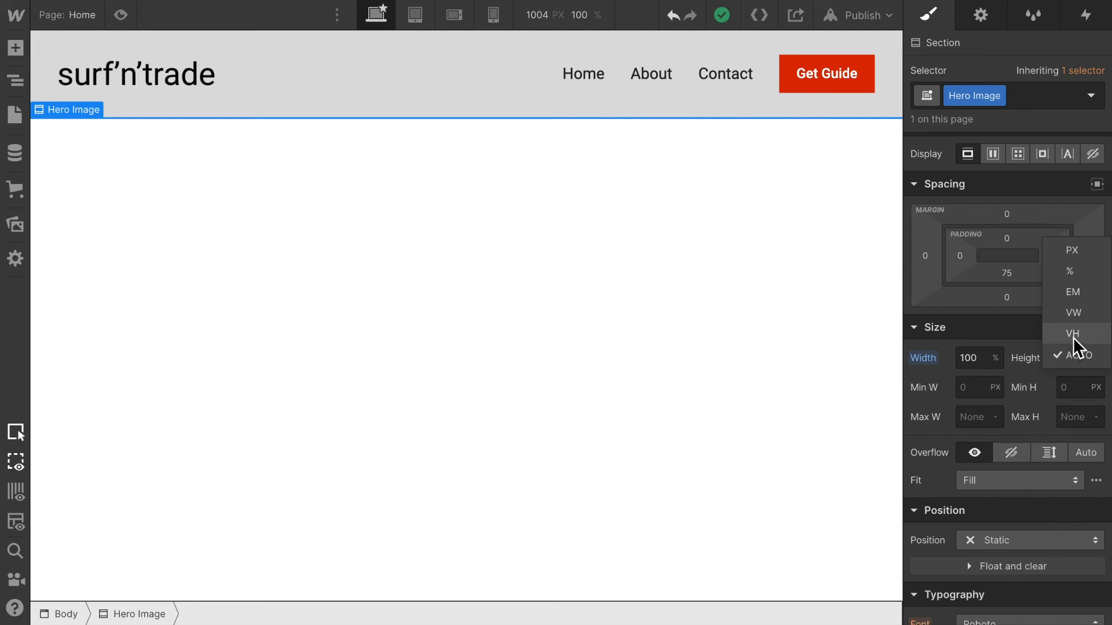
# Set the Hero Image section's height to 100 VH.
pyautogui.click(1073, 334)
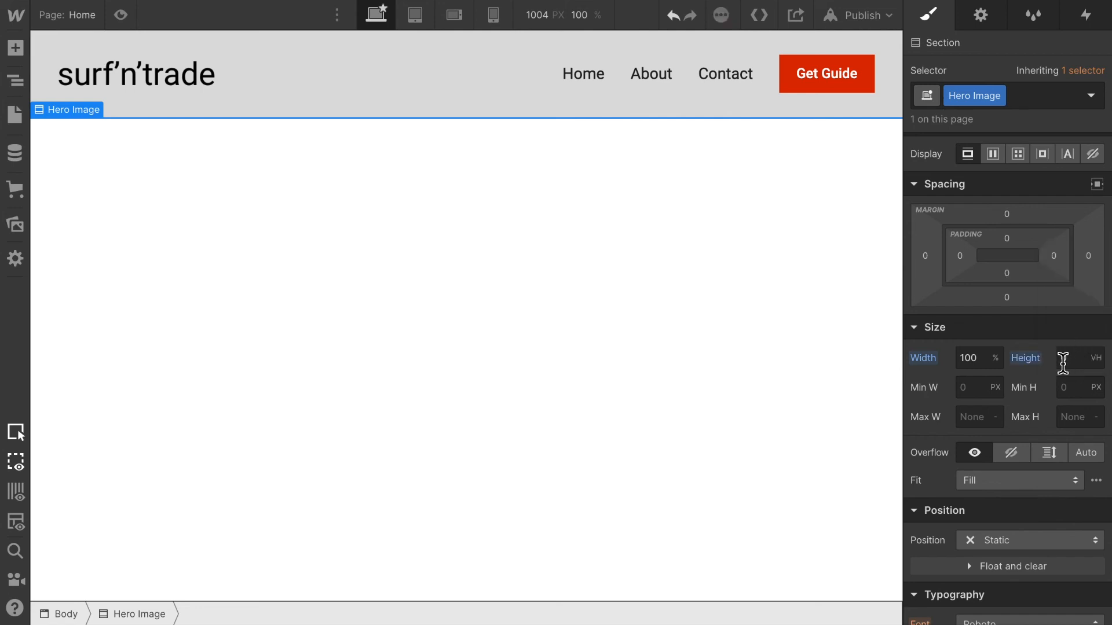
pyautogui.click(1075, 358)
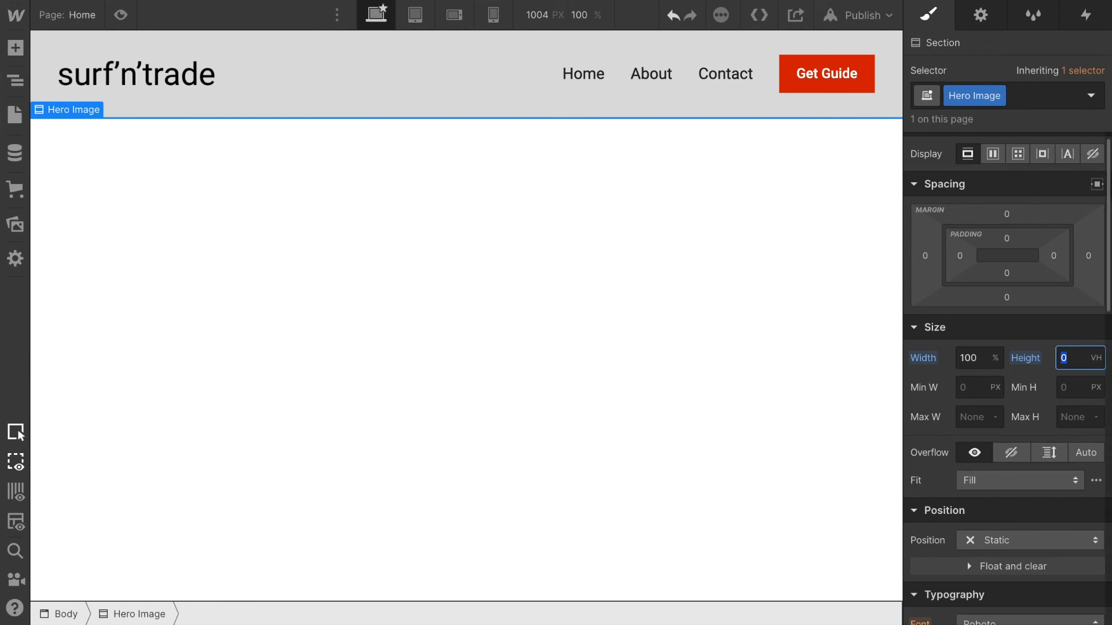
pyautogui.write('100')
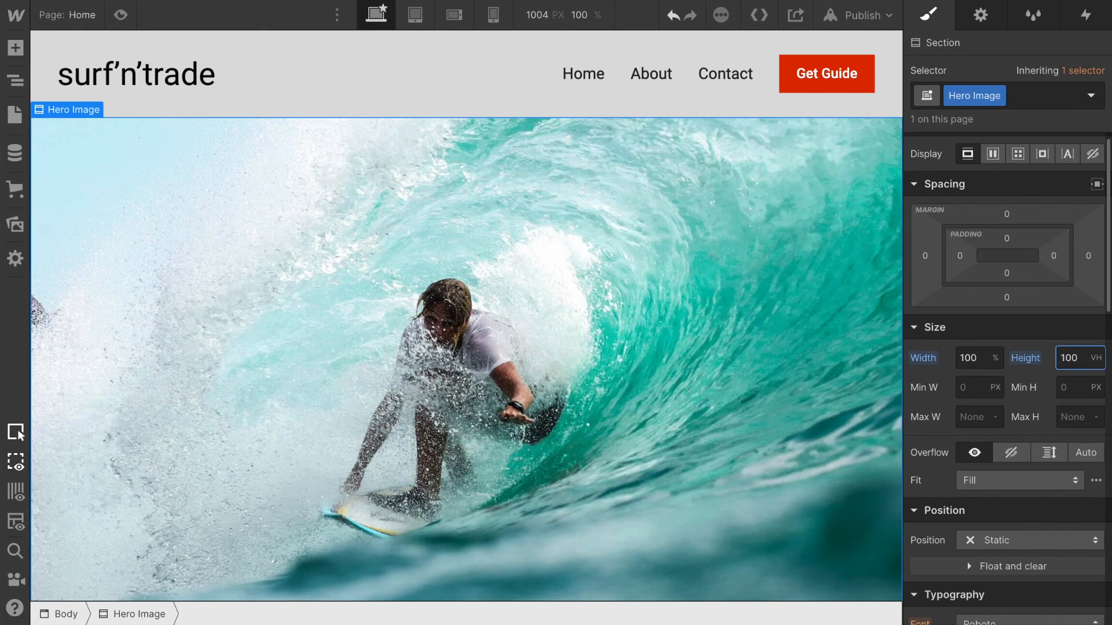
pyautogui.moveTo(994, 298)
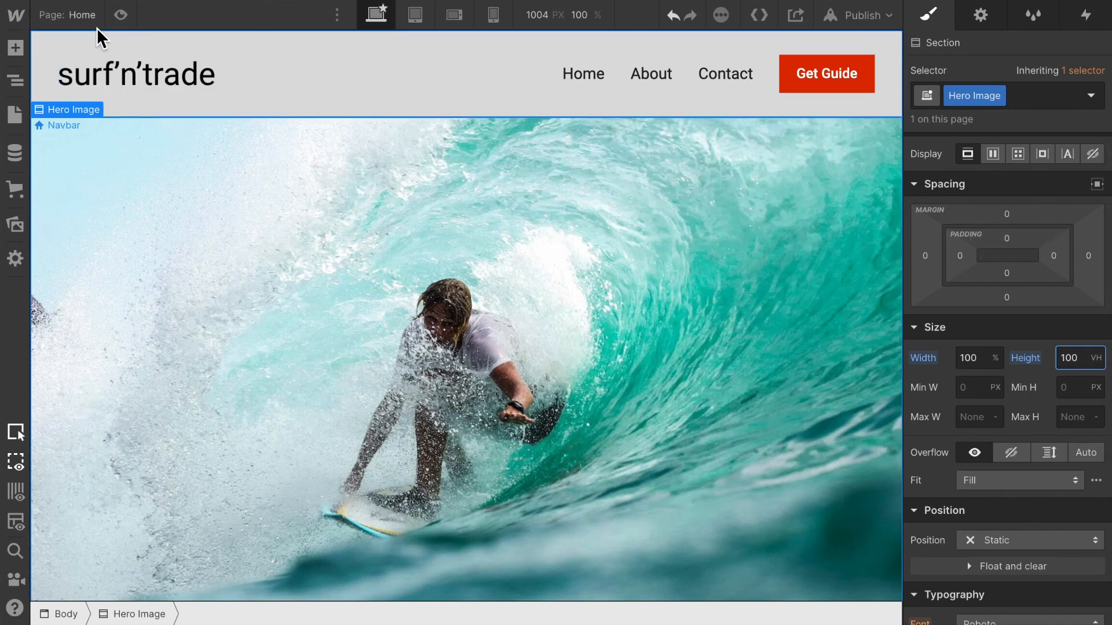
pyautogui.moveTo(120, 15)
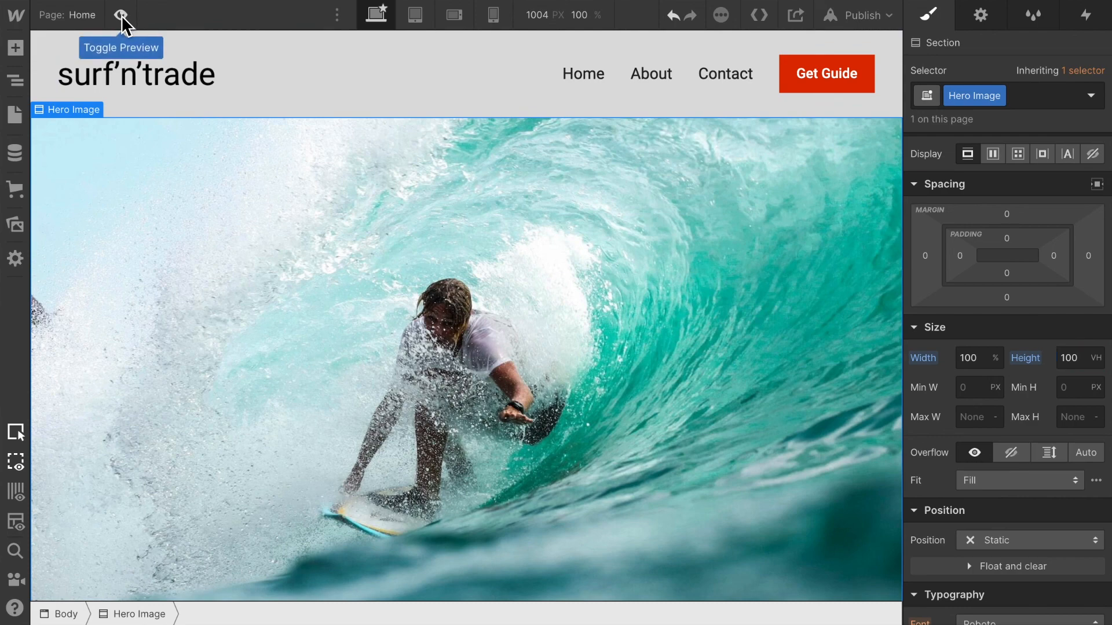
# Preview the homepage and scroll to check the full-height surfer hero under the navbar.
pyautogui.click(120, 15)
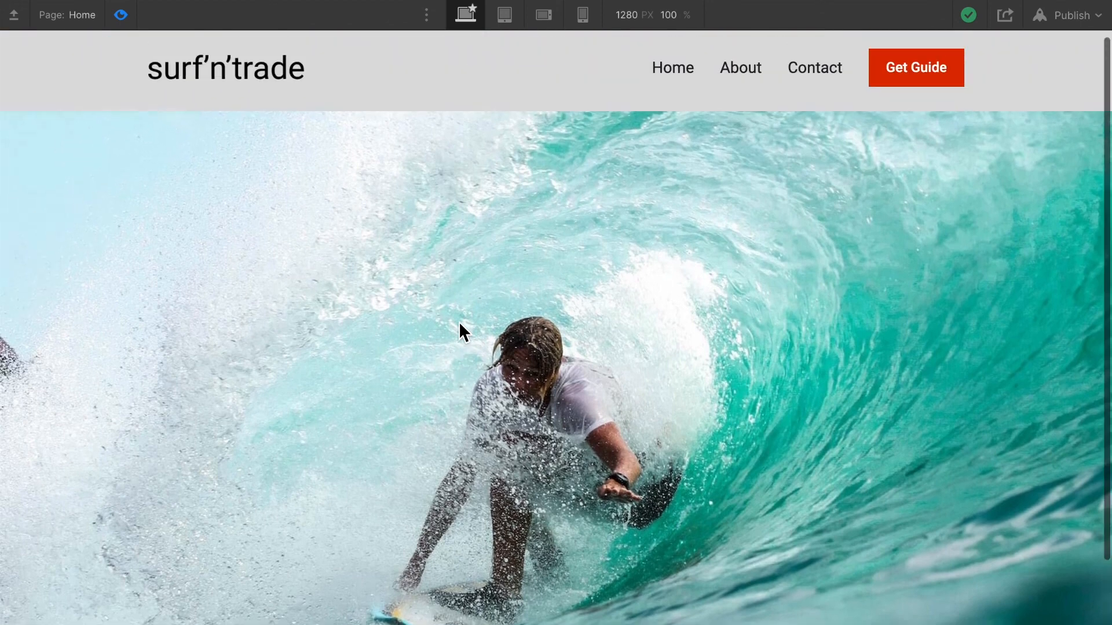
pyautogui.scroll(-3)
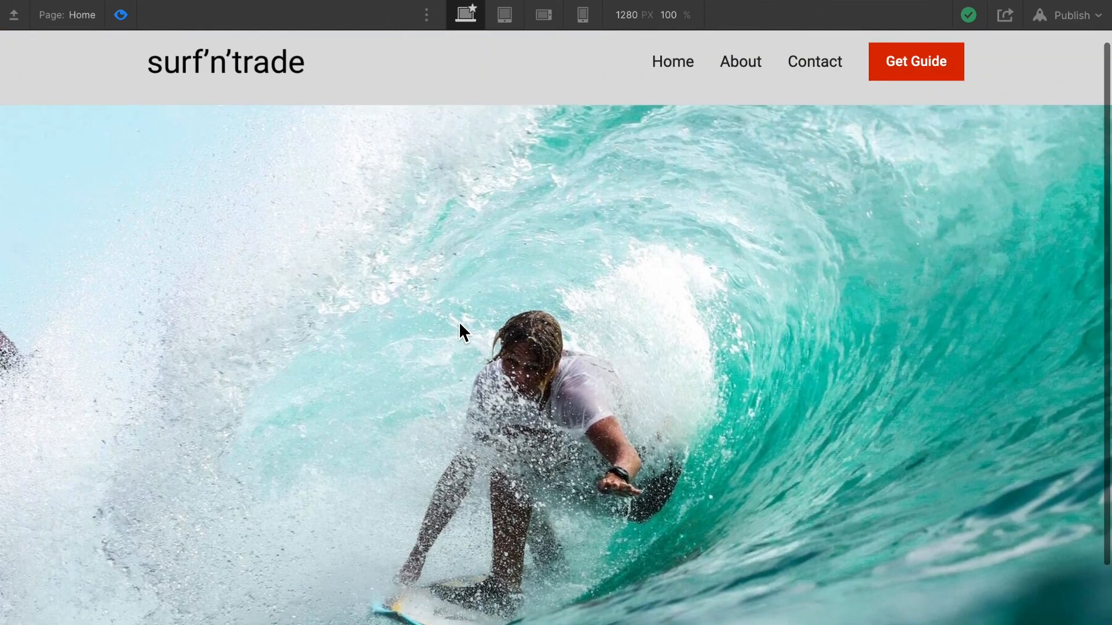
pyautogui.scroll(-3)
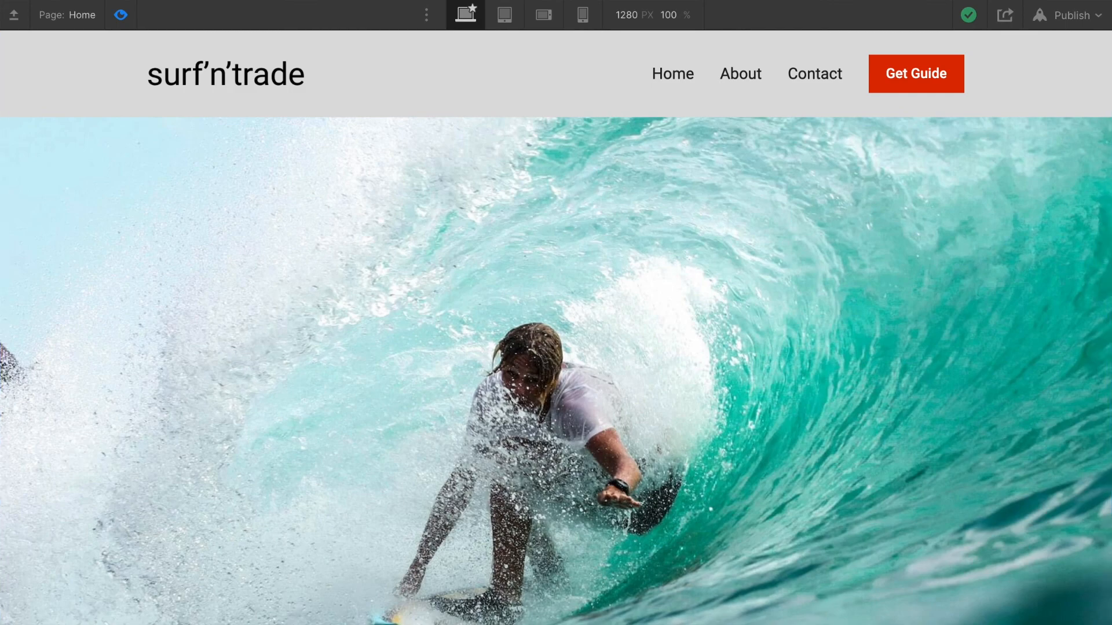
pyautogui.scroll(-3)
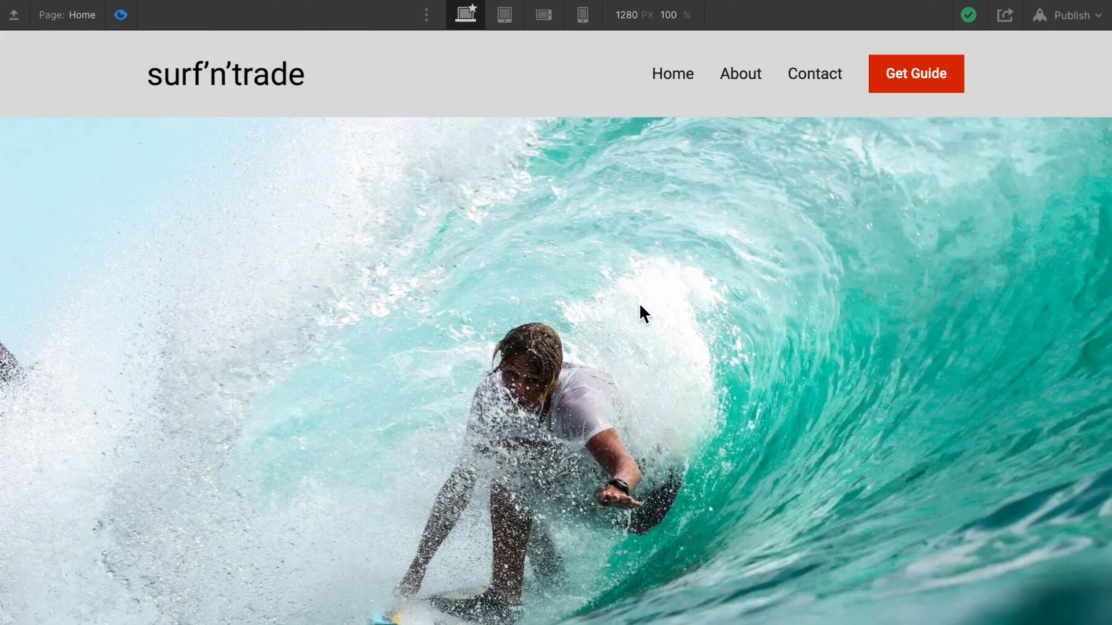
pyautogui.moveTo(56, 76)
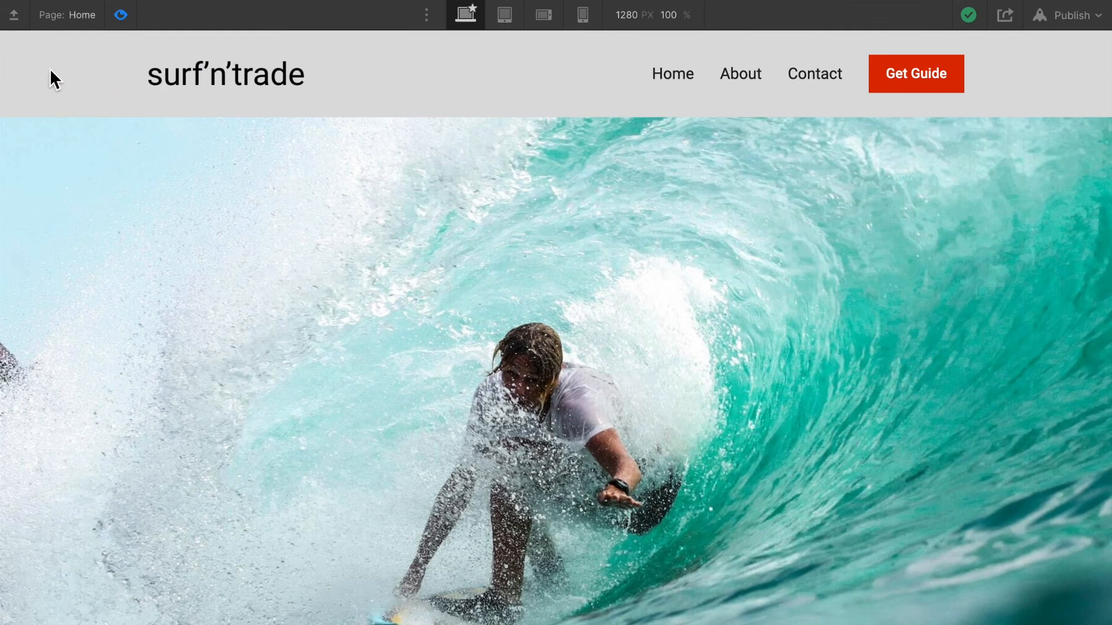
pyautogui.moveTo(906, 90)
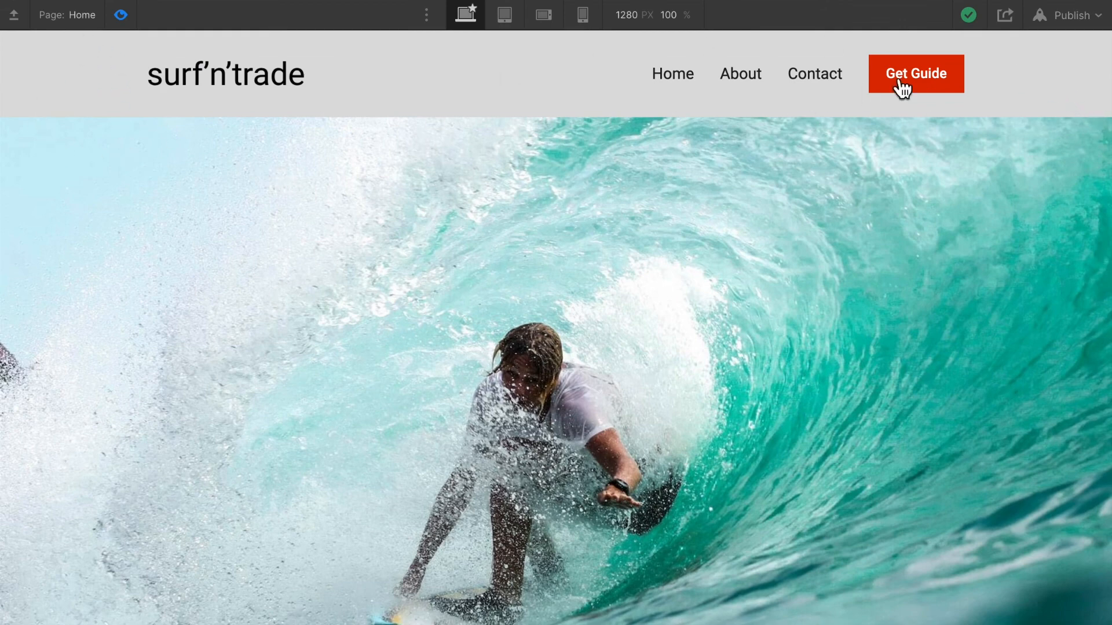
pyautogui.moveTo(532, 176)
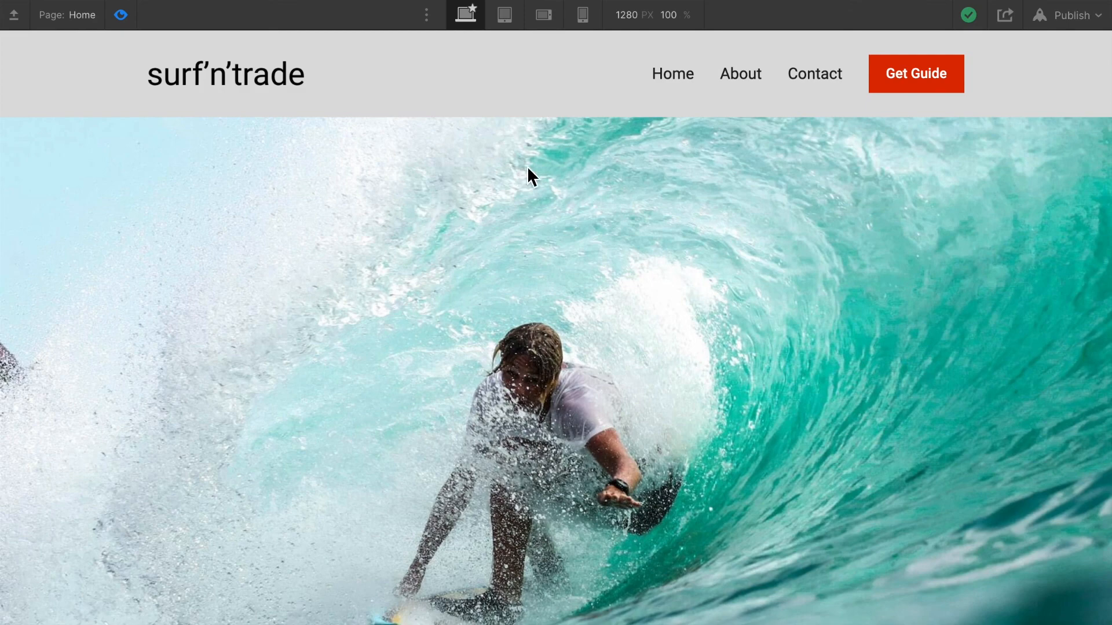
pyautogui.moveTo(371, 162)
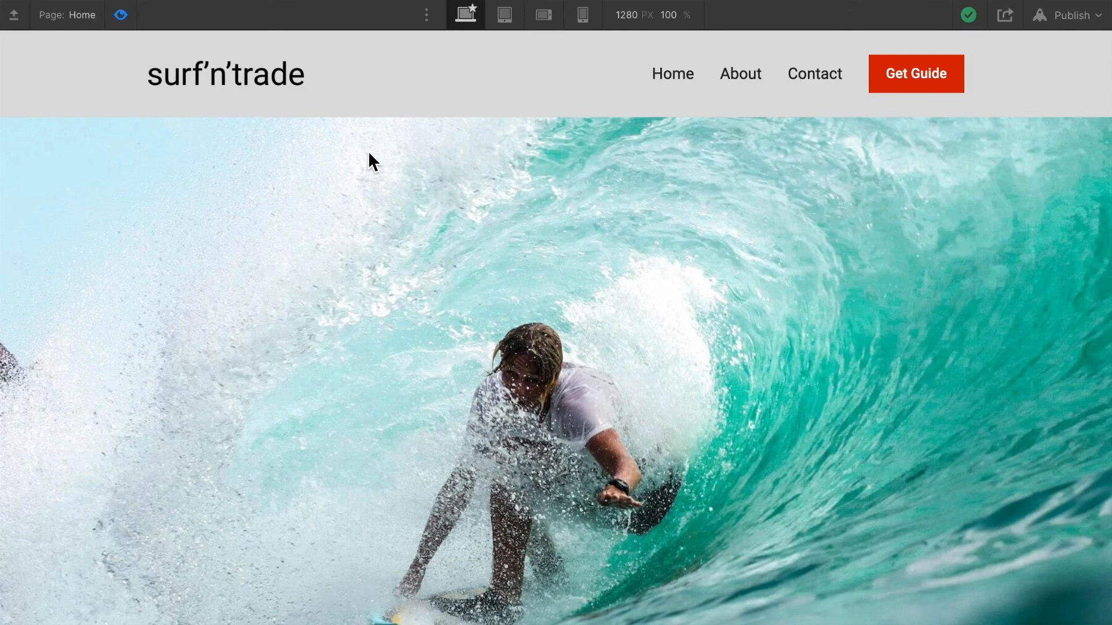
pyautogui.moveTo(1103, 431)
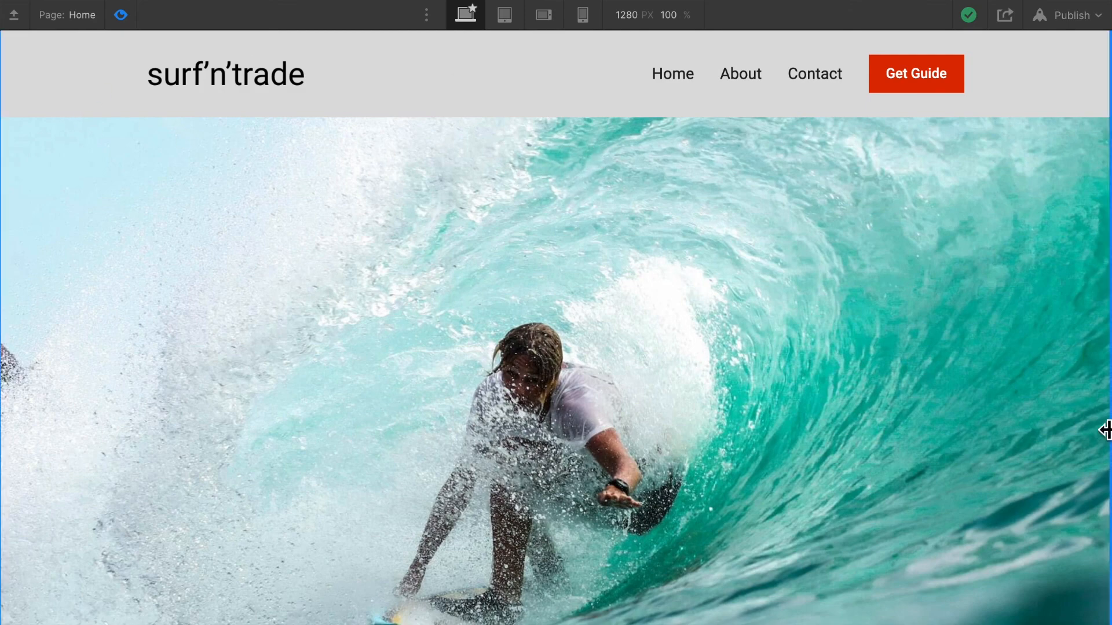
pyautogui.moveTo(1019, 418)
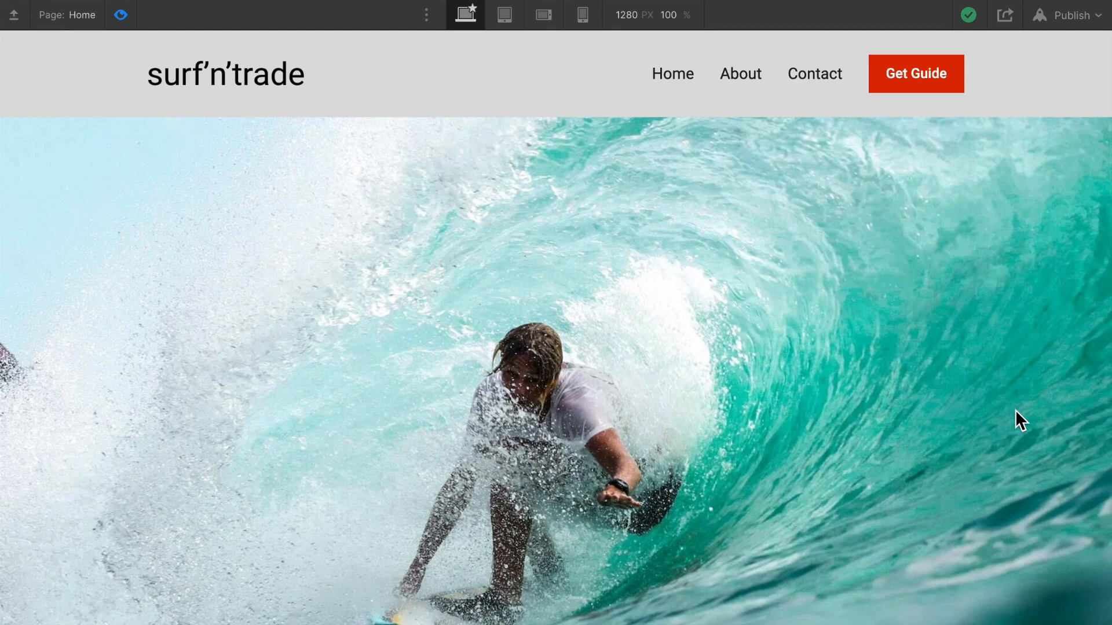